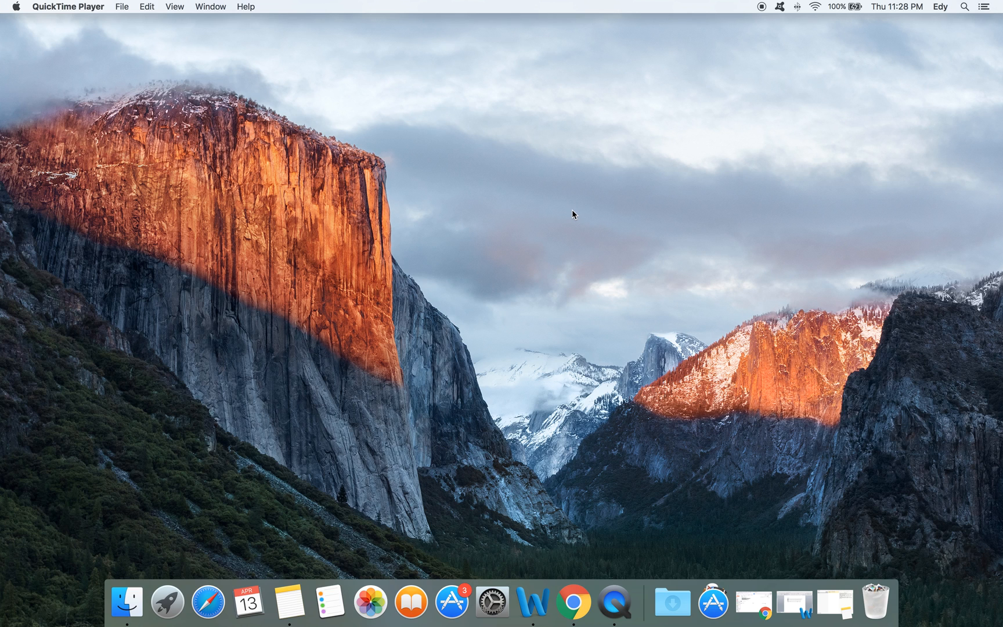
mouse_move(493, 293)
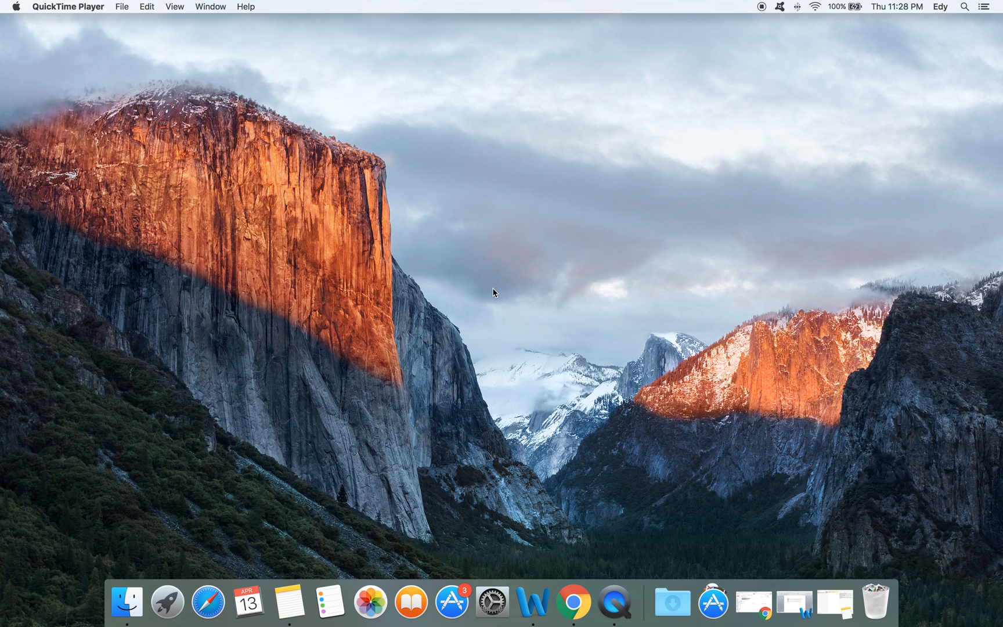
mouse_move(732, 462)
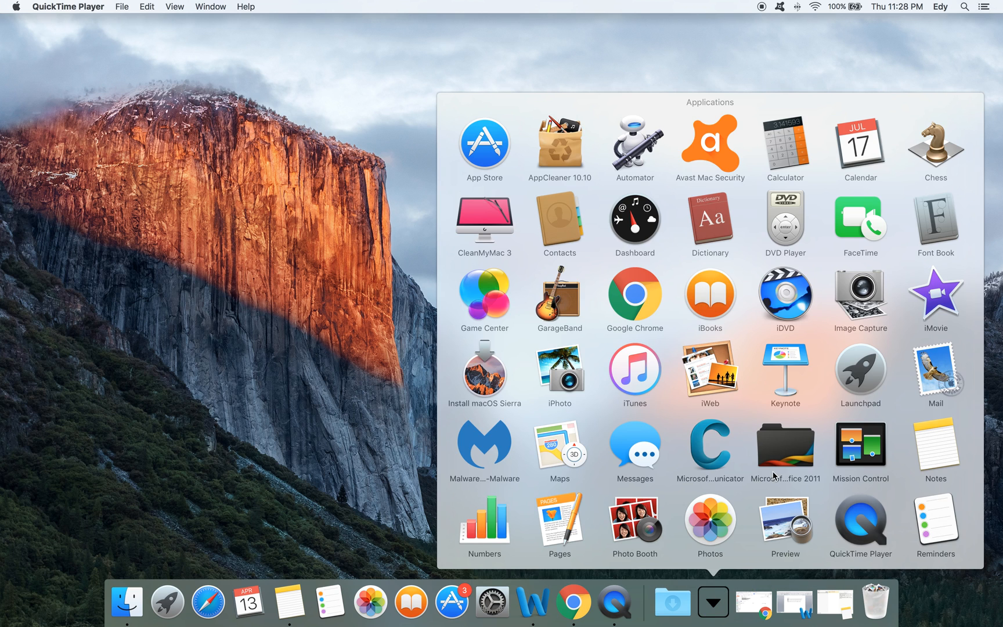
- Launch Xcode from the Applications stack so the Welcome to Xcode window appears
scroll(down, 3)
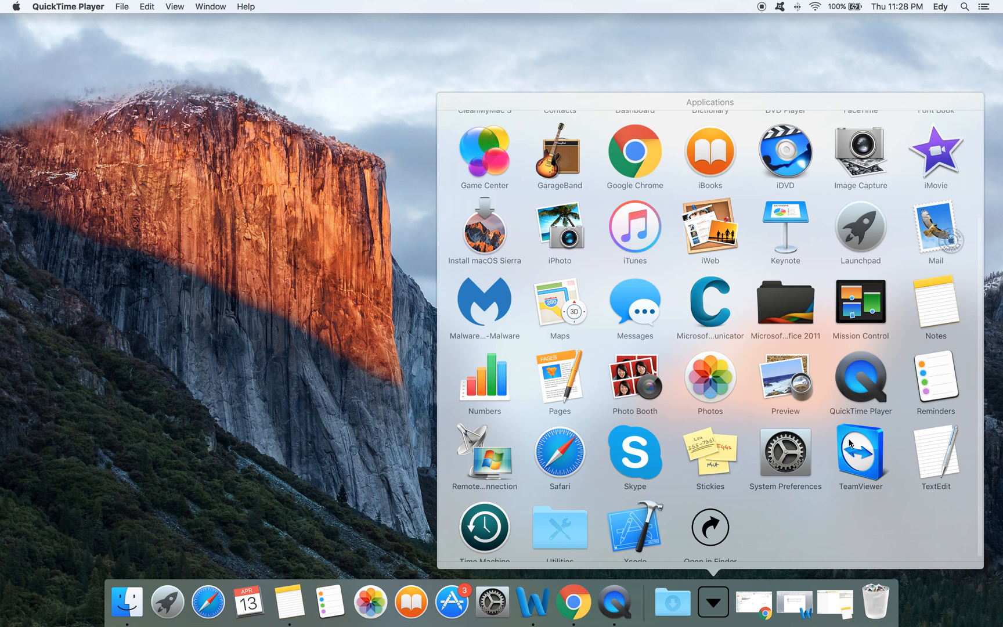
click(712, 601)
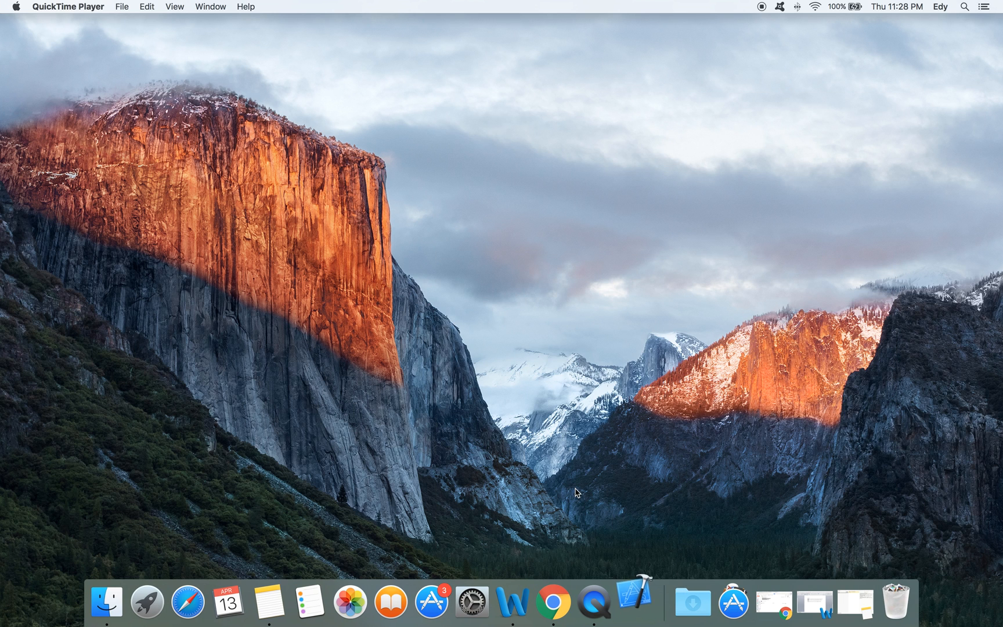
click(635, 602)
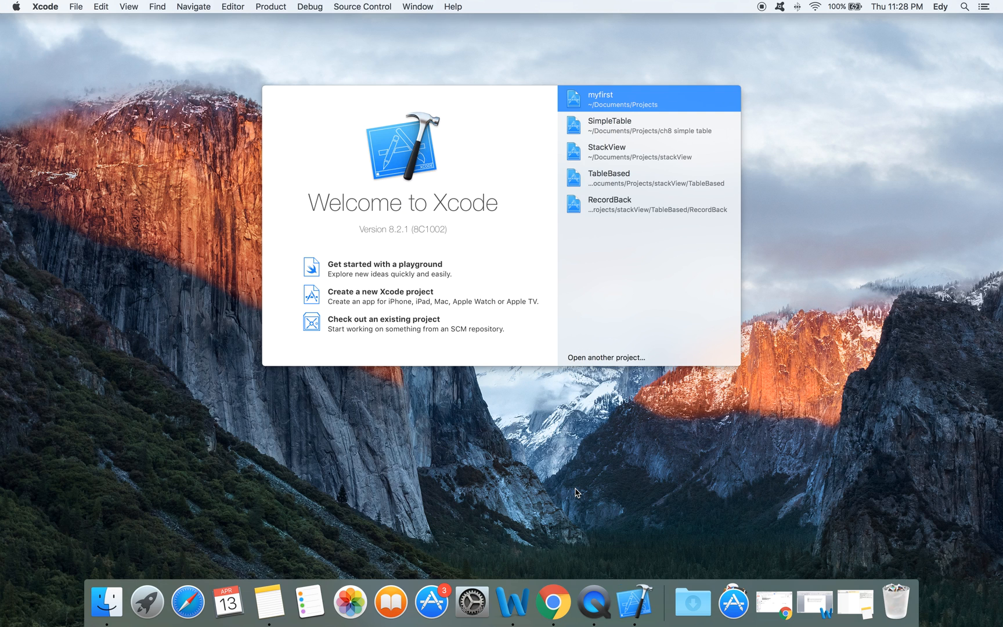
mouse_move(579, 462)
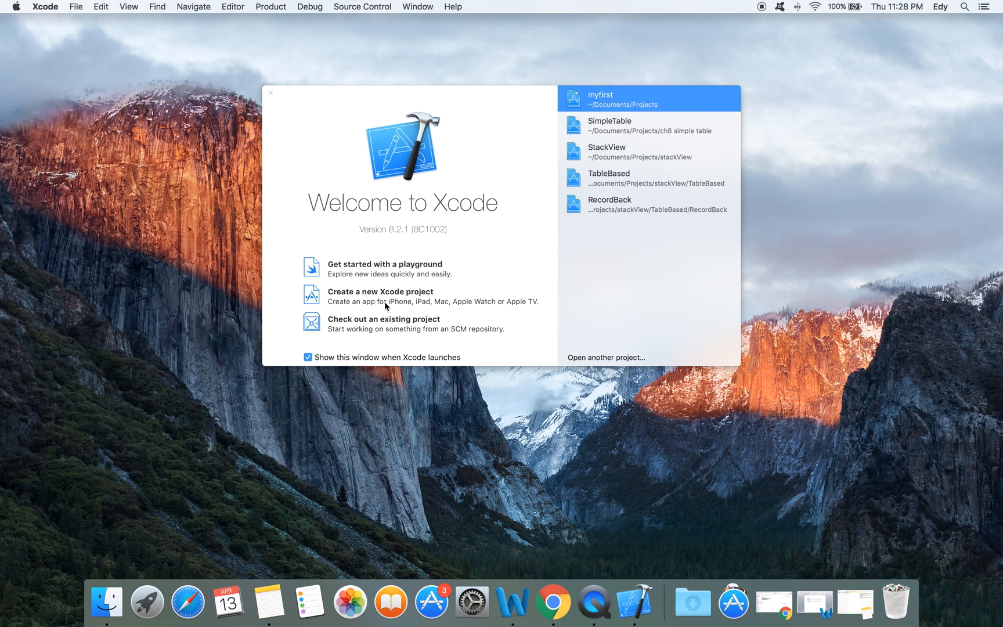
- Begin a new Xcode project using the iOS Single View Application template
click(270, 93)
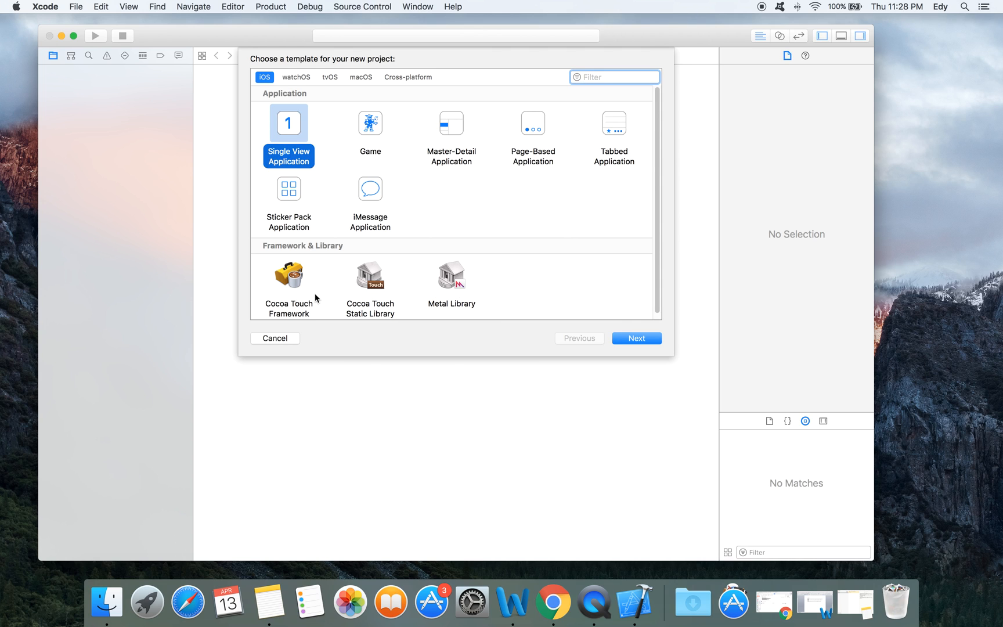
mouse_move(624, 247)
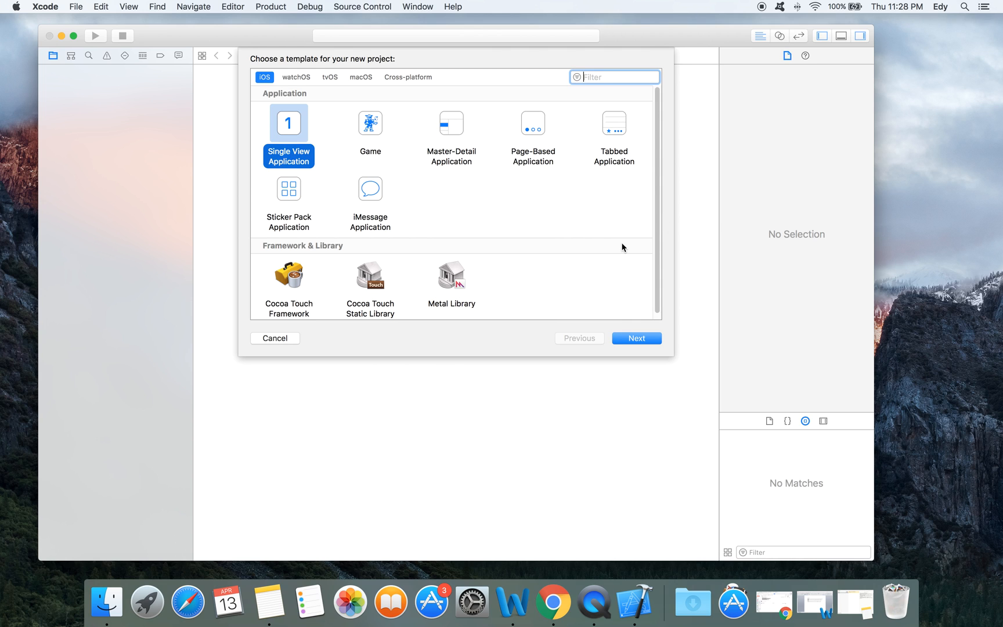
mouse_move(438, 215)
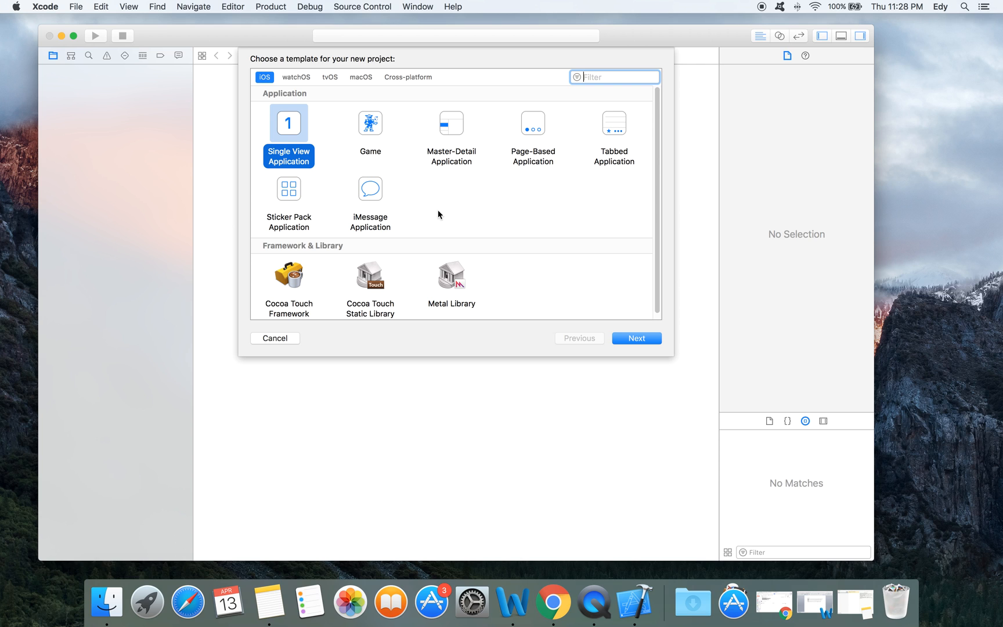
click(636, 338)
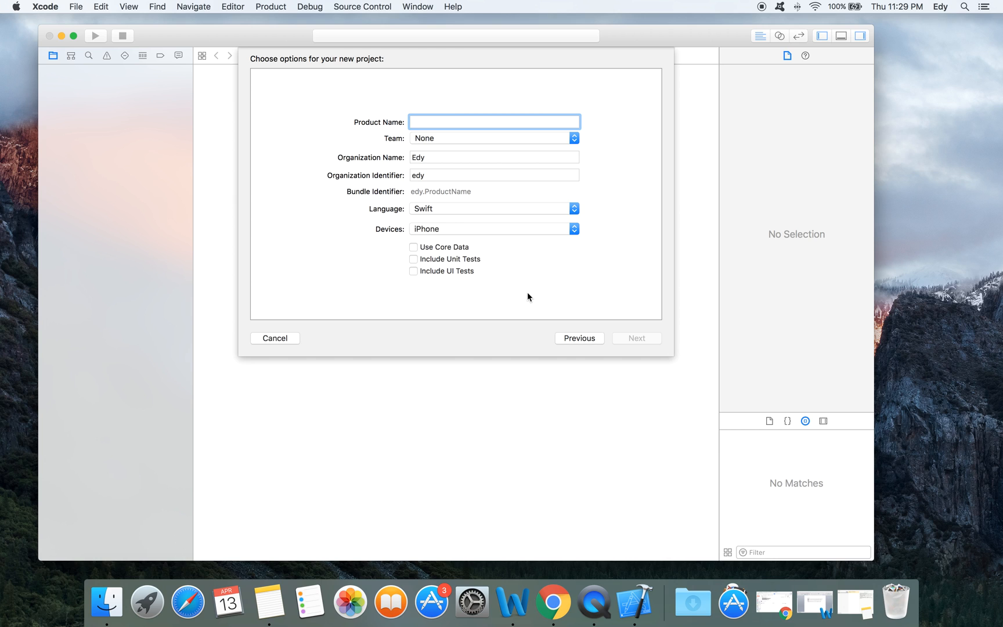
- Enter HelloWorld as the product name, keeping Swift and iPhone defaults
text(Hell)
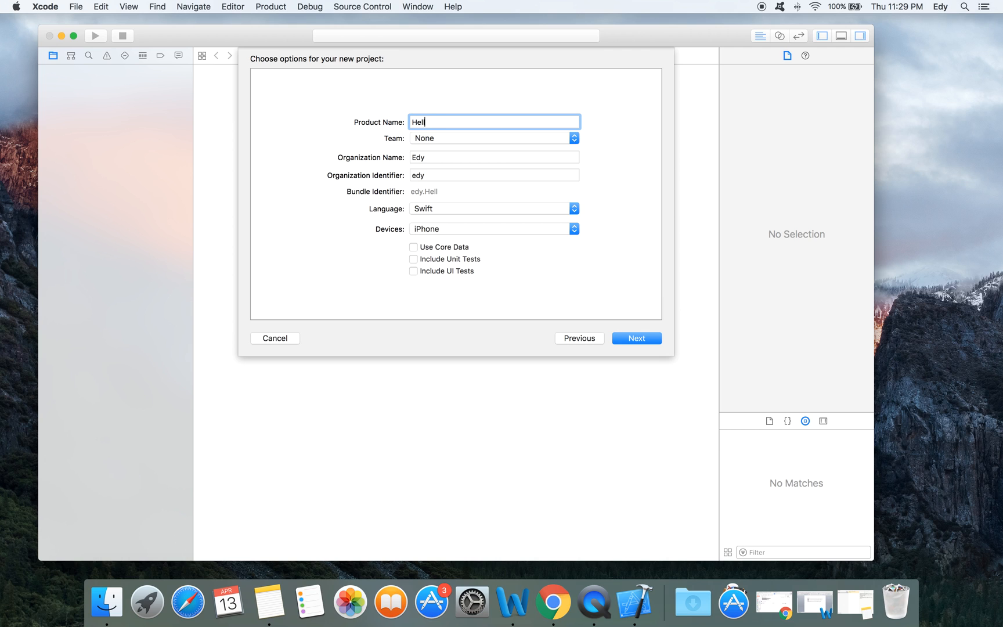
text(oWor)
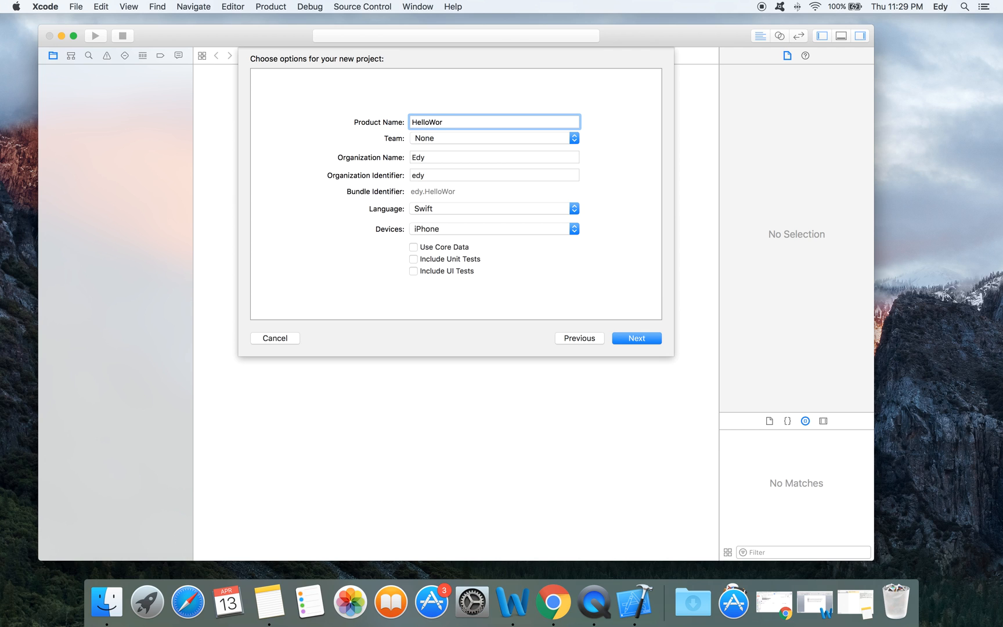
text(ld)
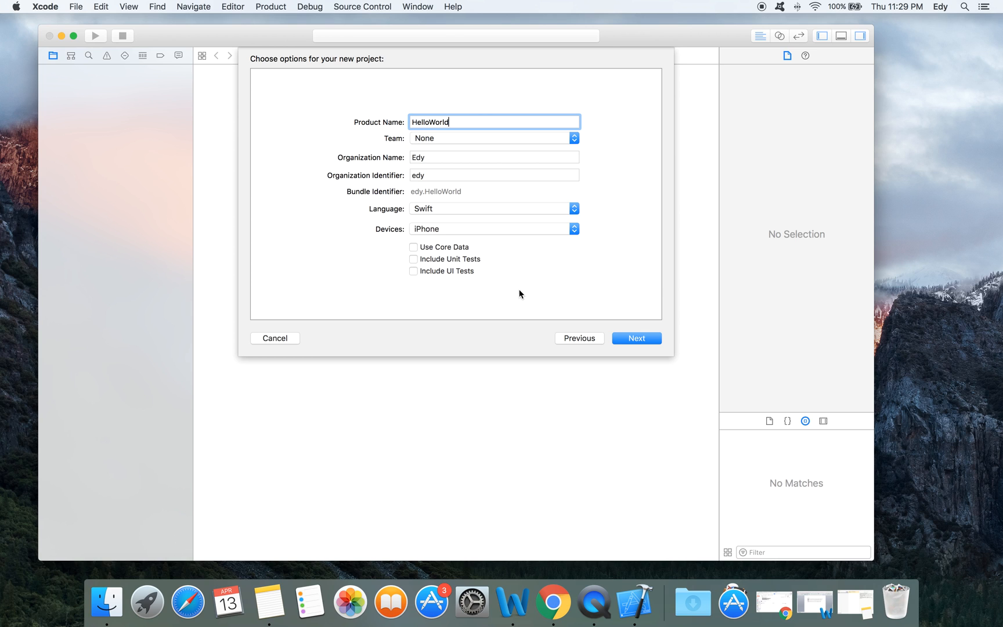
mouse_move(449, 194)
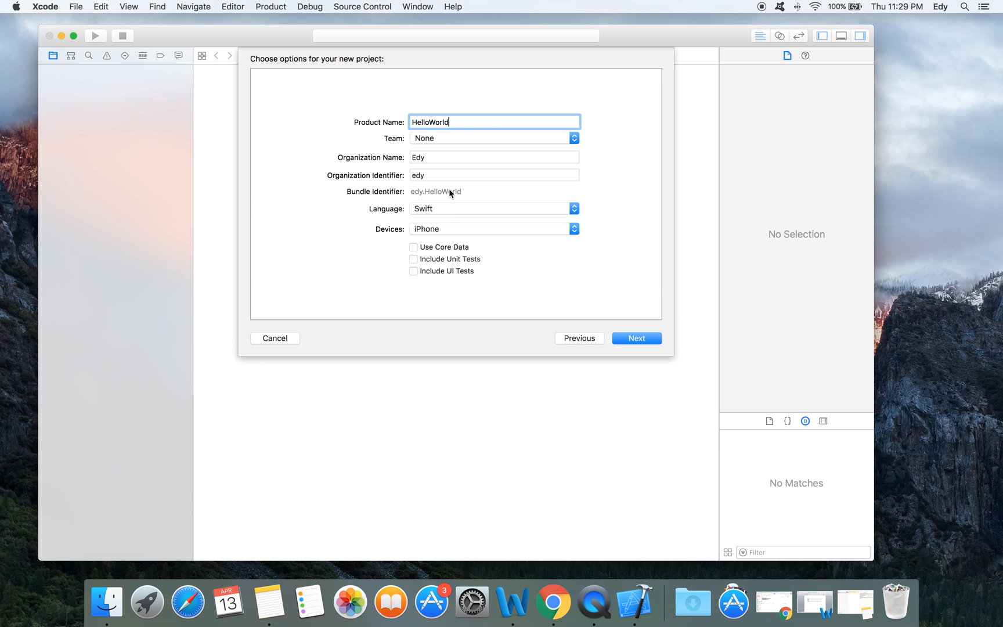
mouse_move(448, 192)
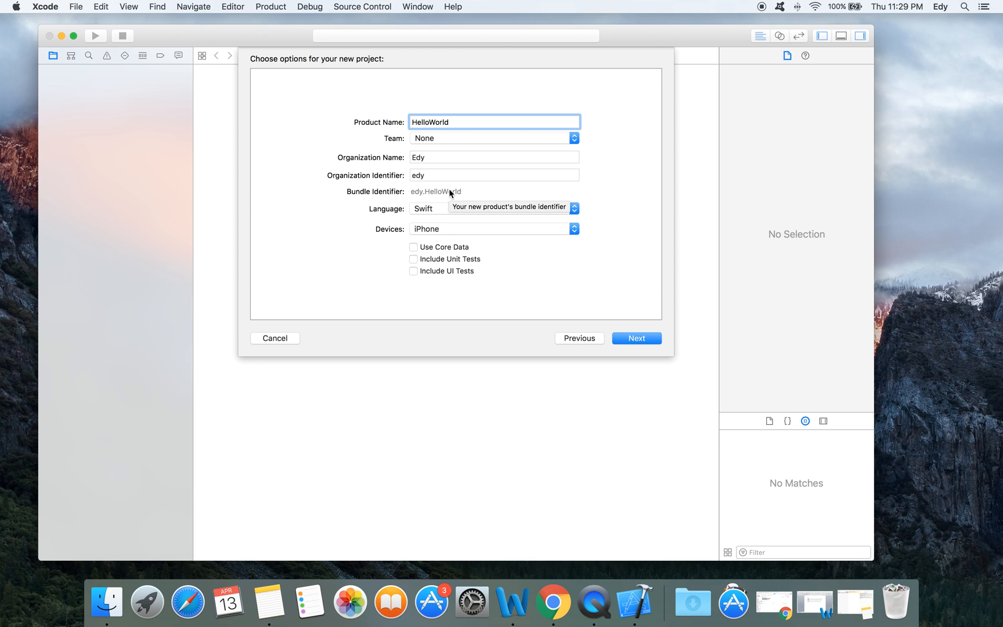
mouse_move(452, 193)
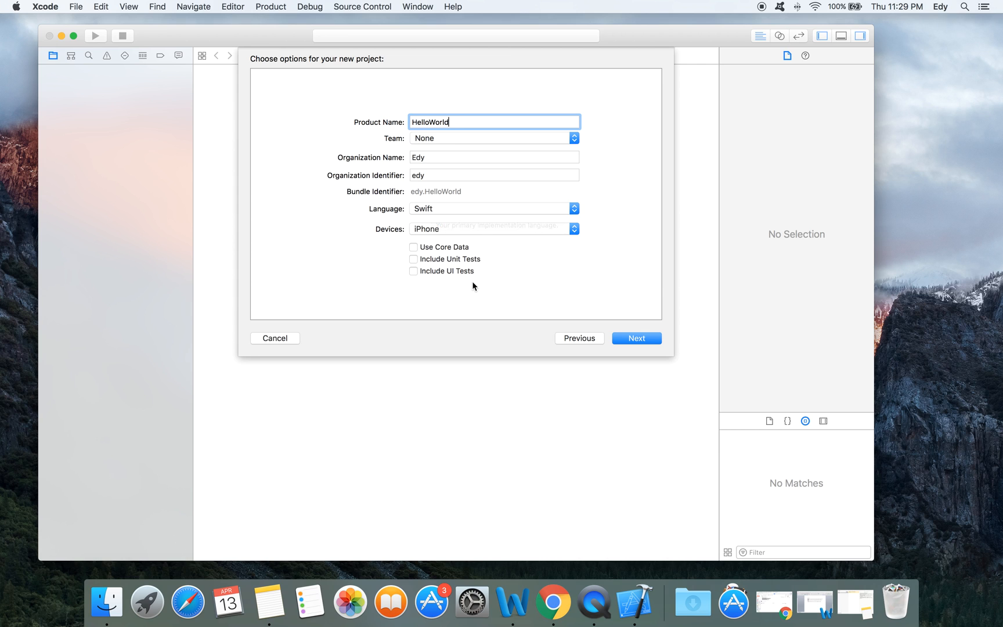
mouse_move(490, 288)
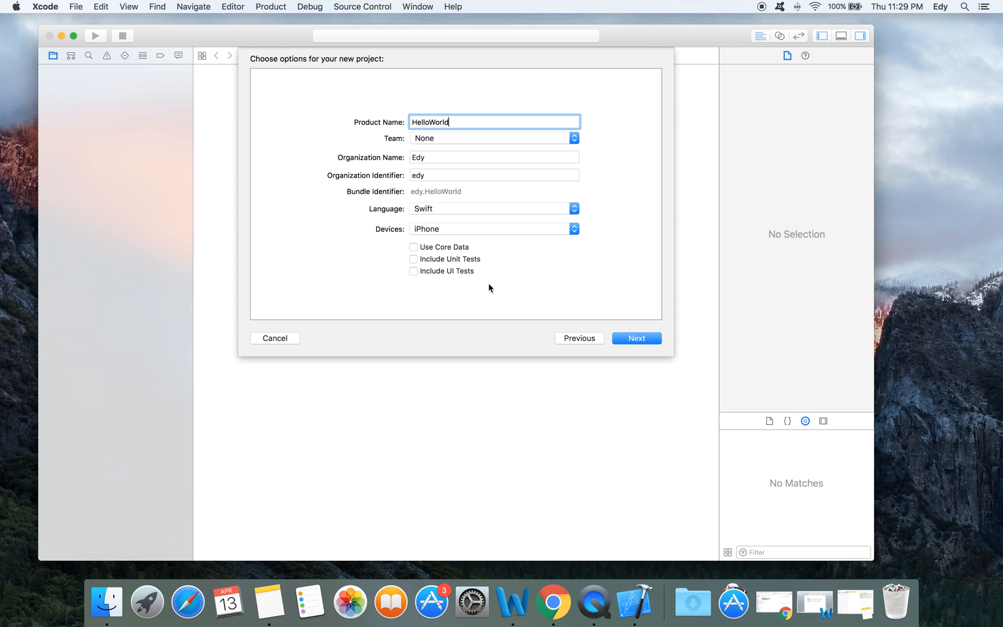
mouse_move(644, 340)
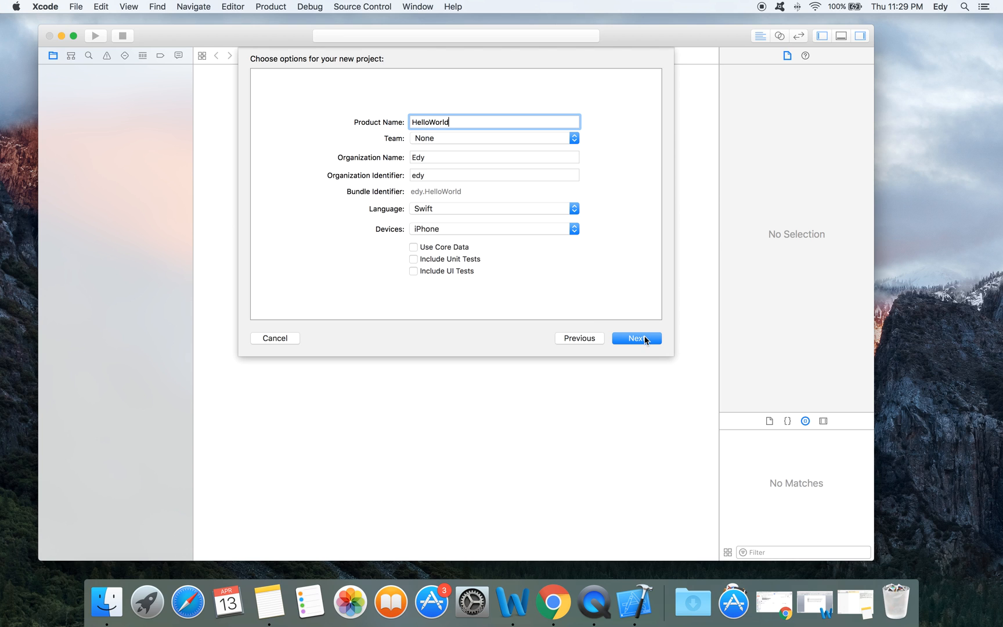
- Create a new helloworld folder inside Projects as the project's save location
click(635, 338)
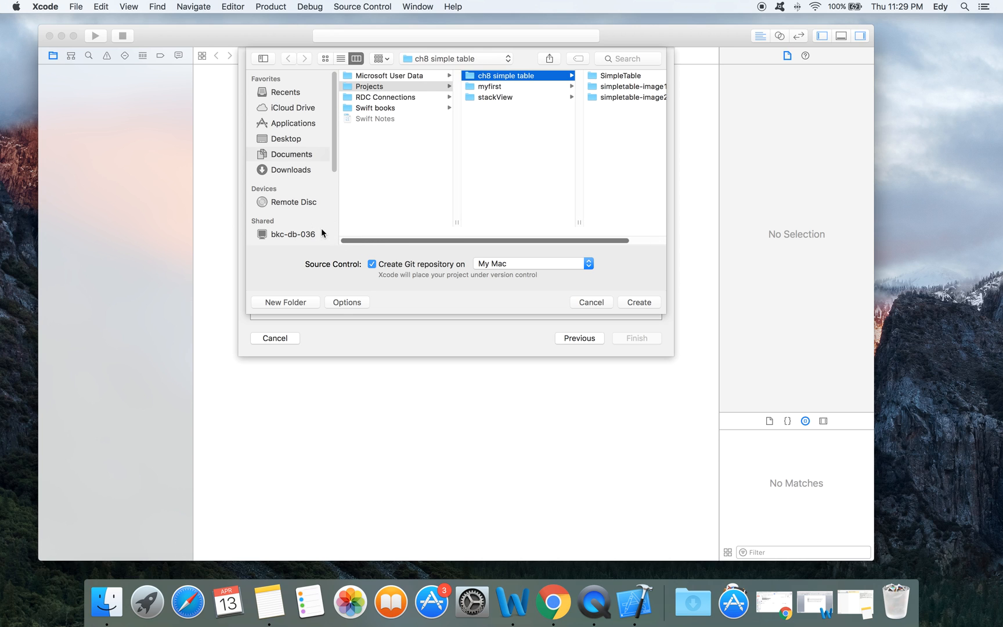
click(368, 86)
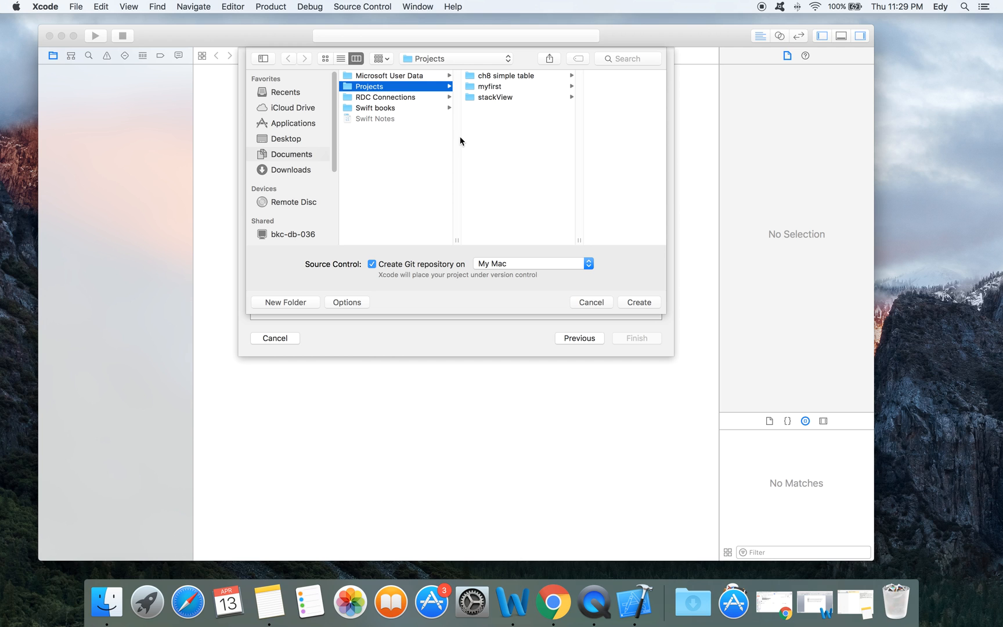
mouse_move(323, 80)
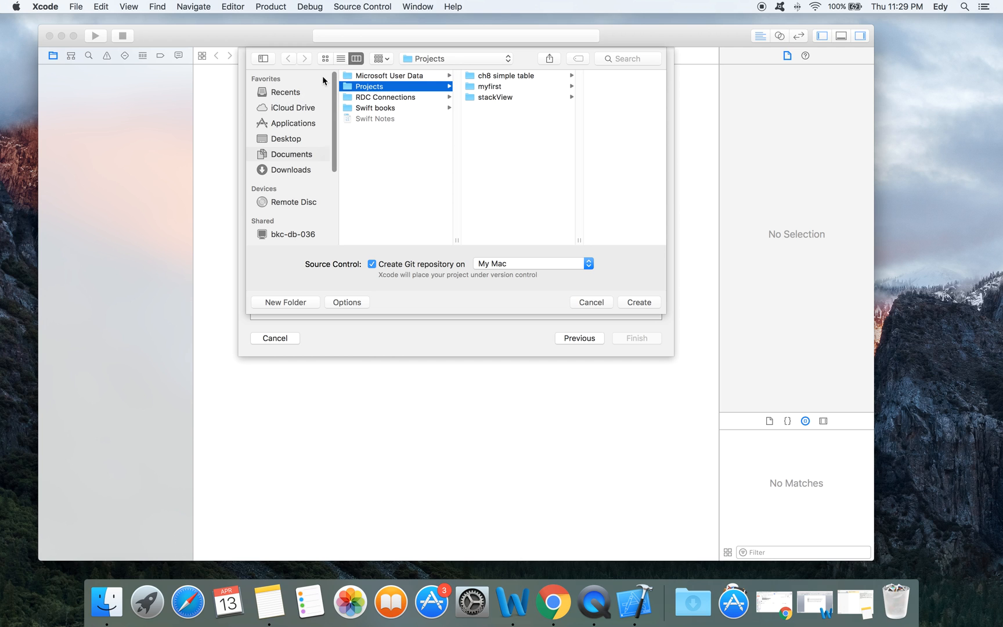
click(286, 302)
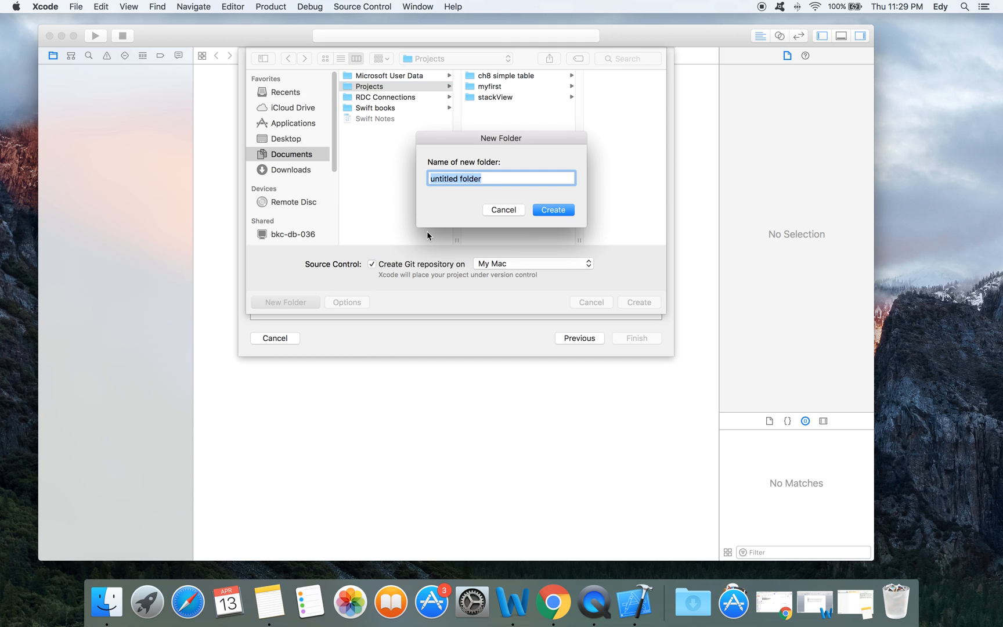
text(hello)
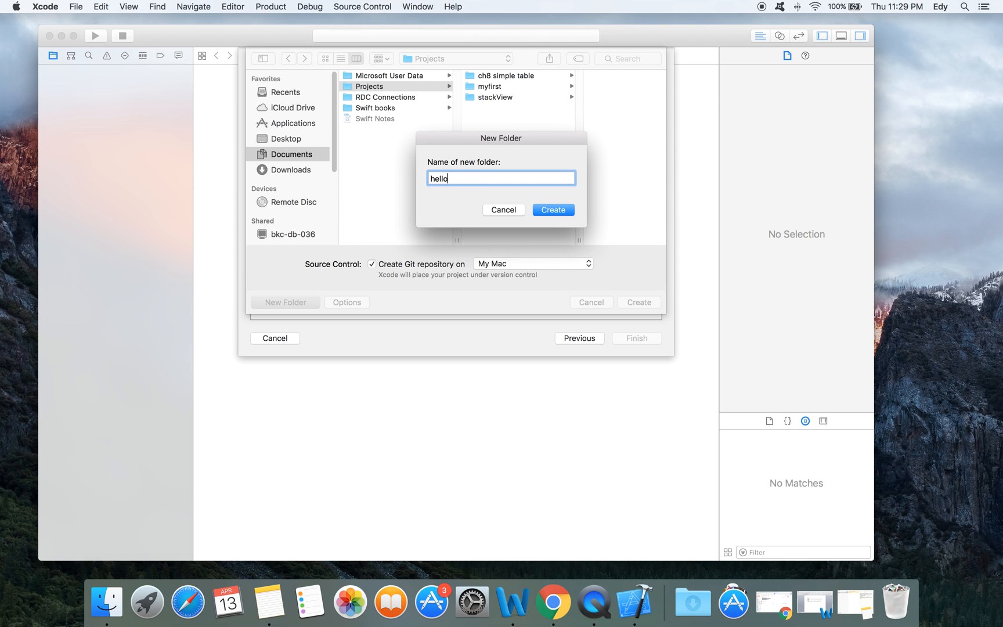
text(wor)
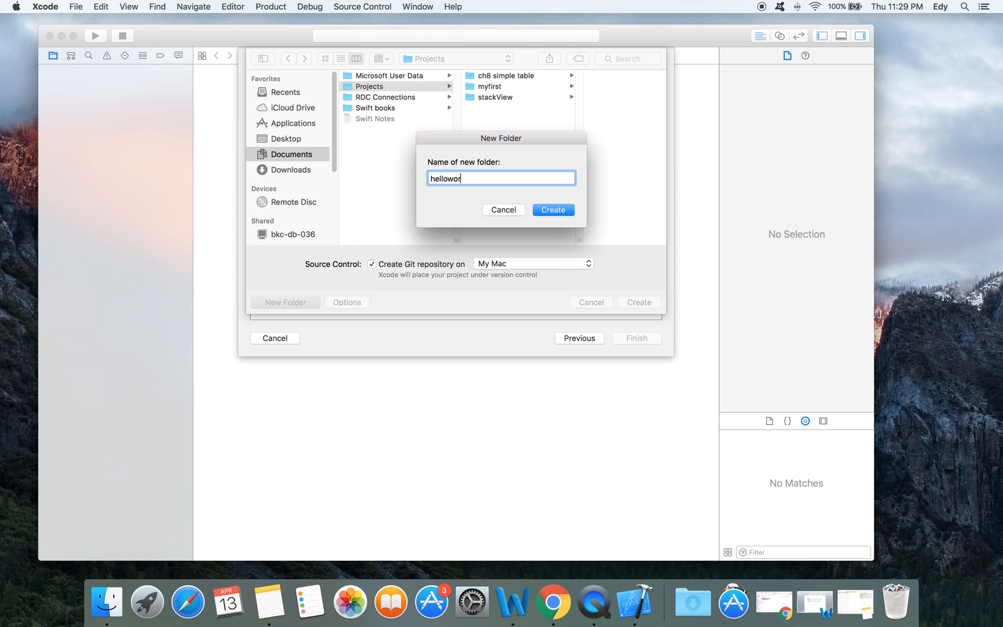
click(553, 209)
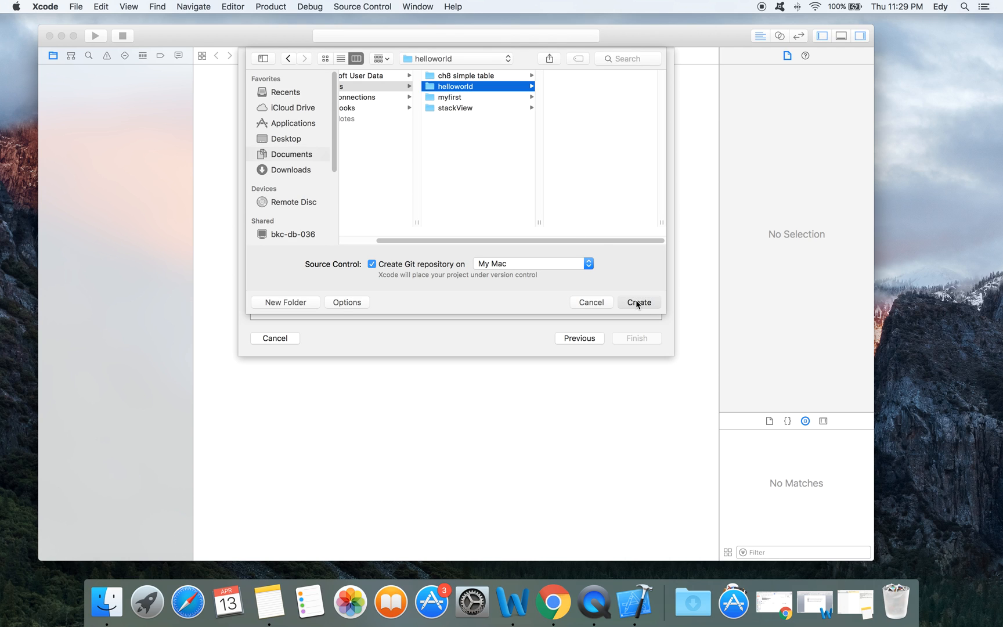
- Save the project into the helloworld folder and let the workspace open
click(638, 302)
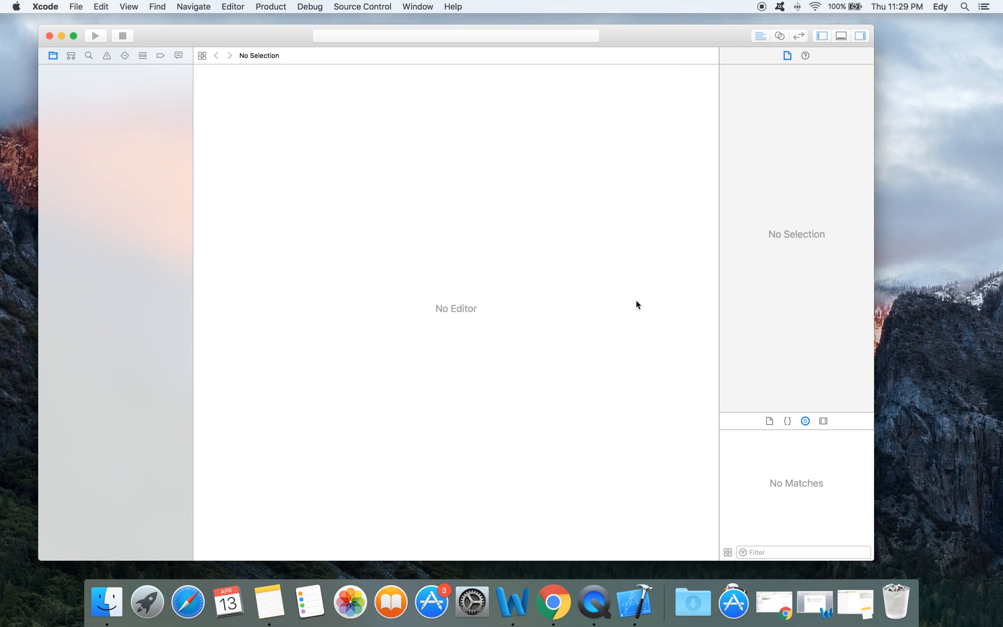
mouse_move(142, 117)
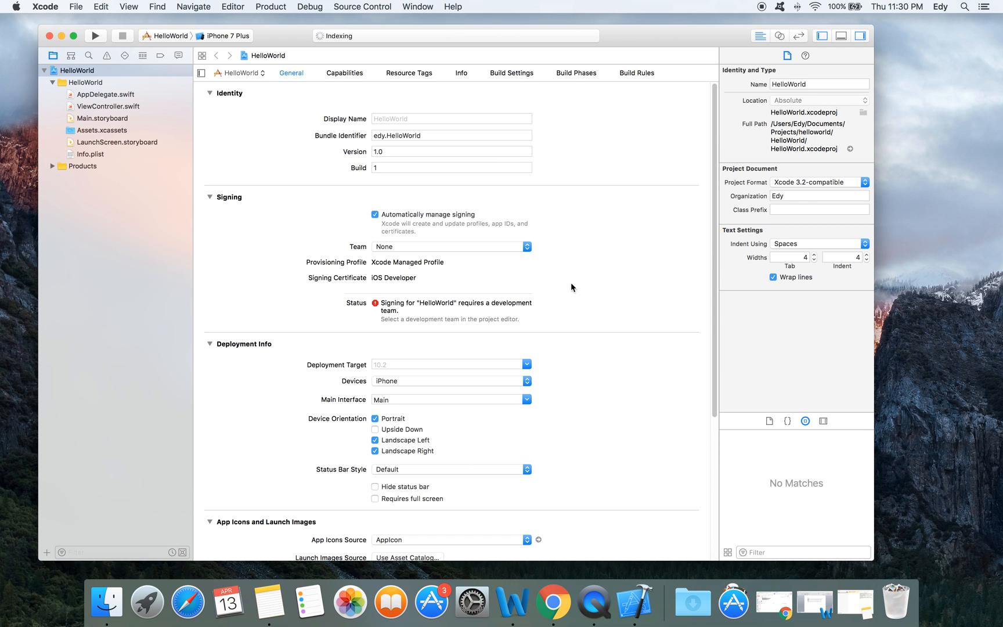
mouse_move(60, 24)
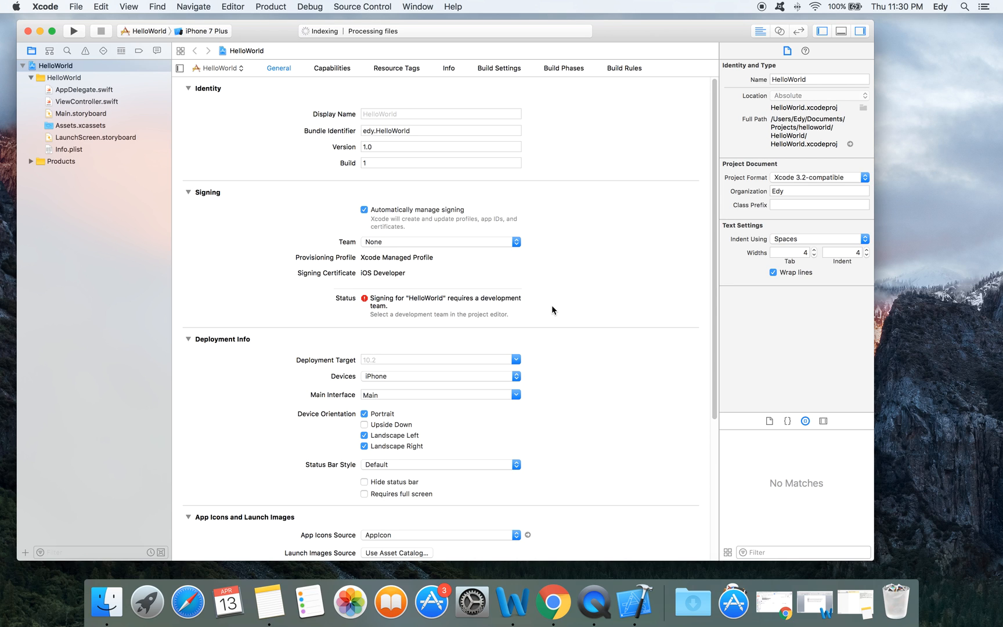
mouse_move(499, 295)
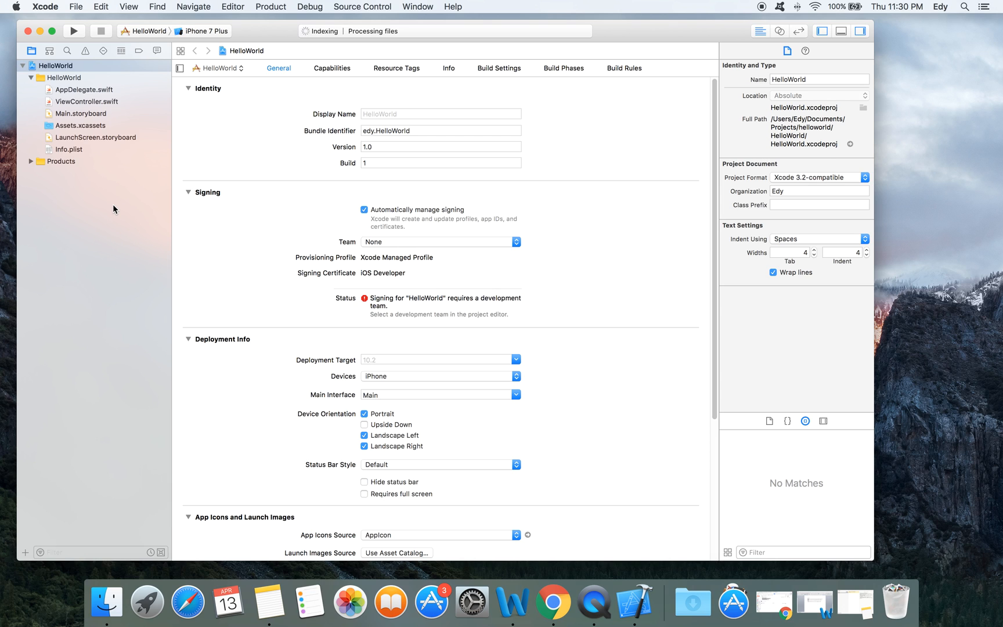
mouse_move(116, 233)
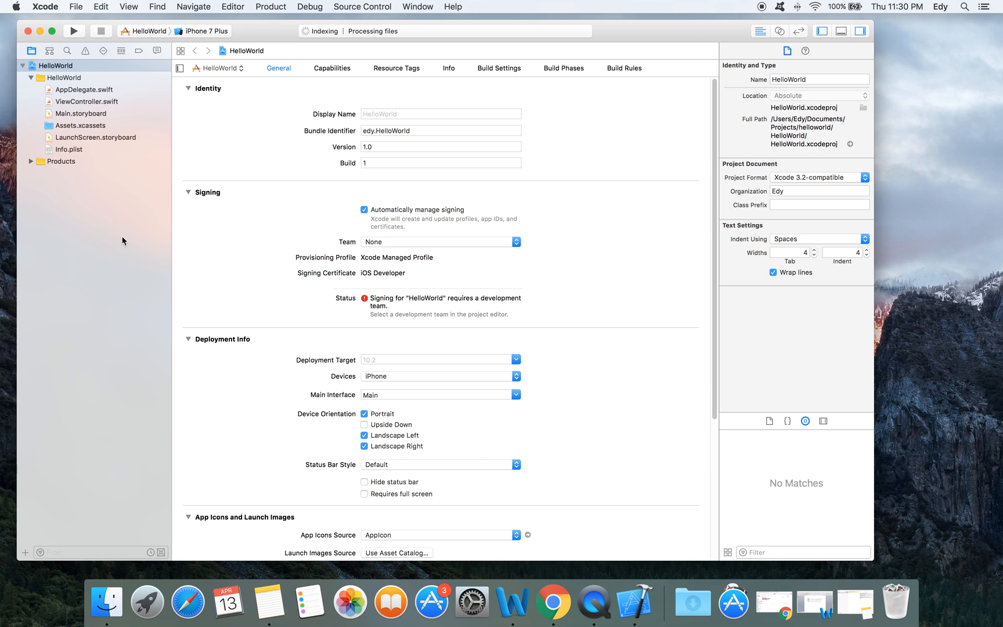
mouse_move(72, 230)
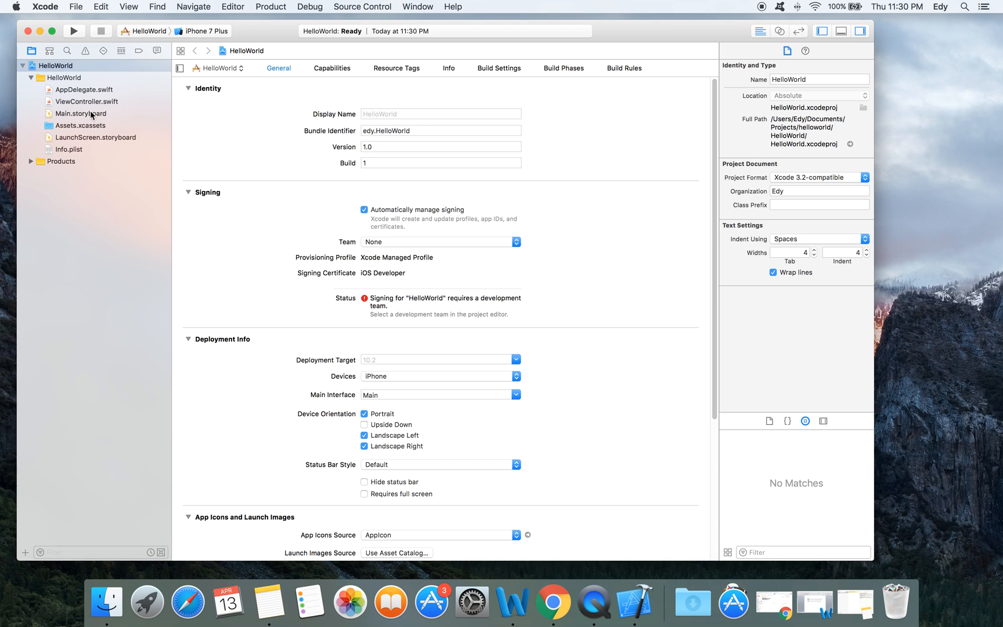
- View Main.storyboard's blank scene, then switch to ViewController.swift
click(80, 114)
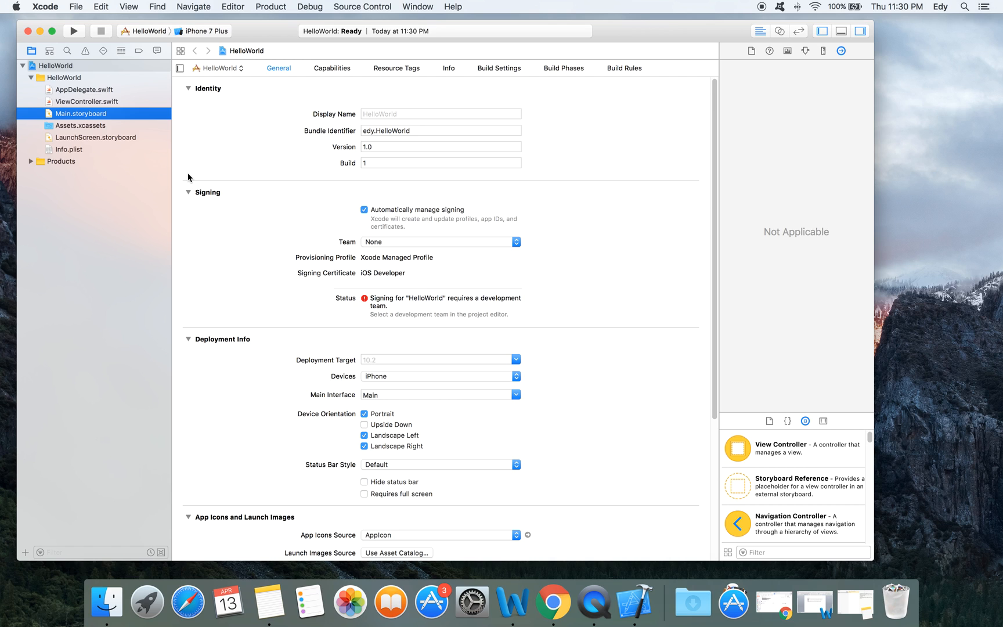
click(80, 114)
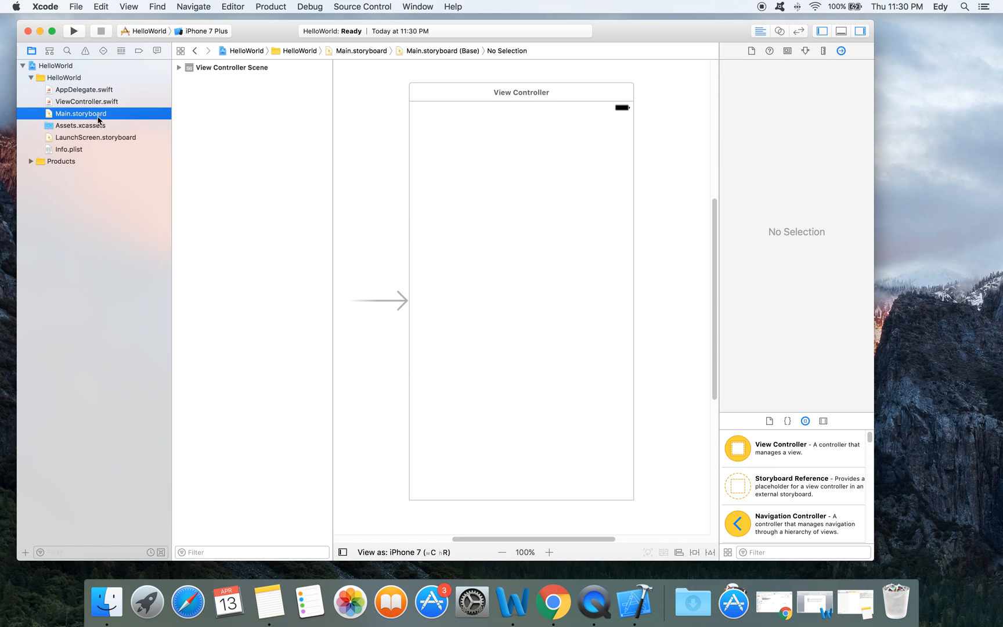
mouse_move(575, 324)
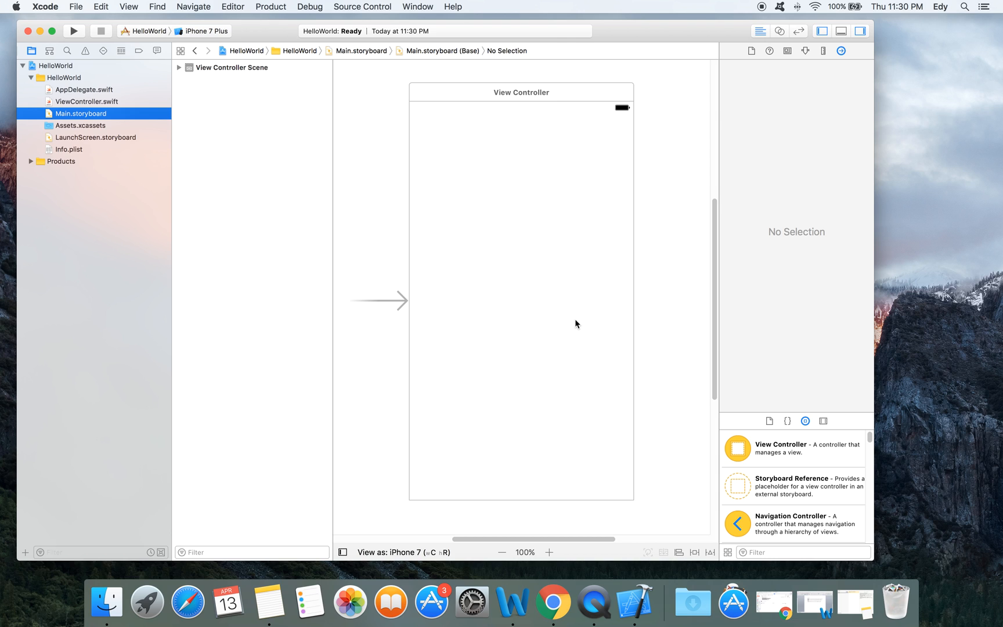
mouse_move(505, 275)
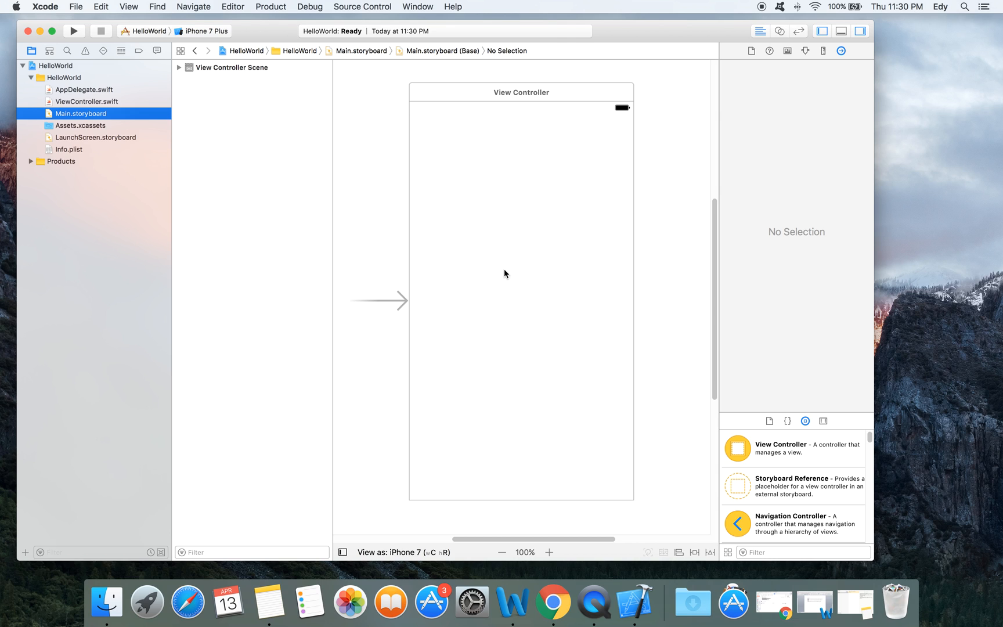
mouse_move(84, 103)
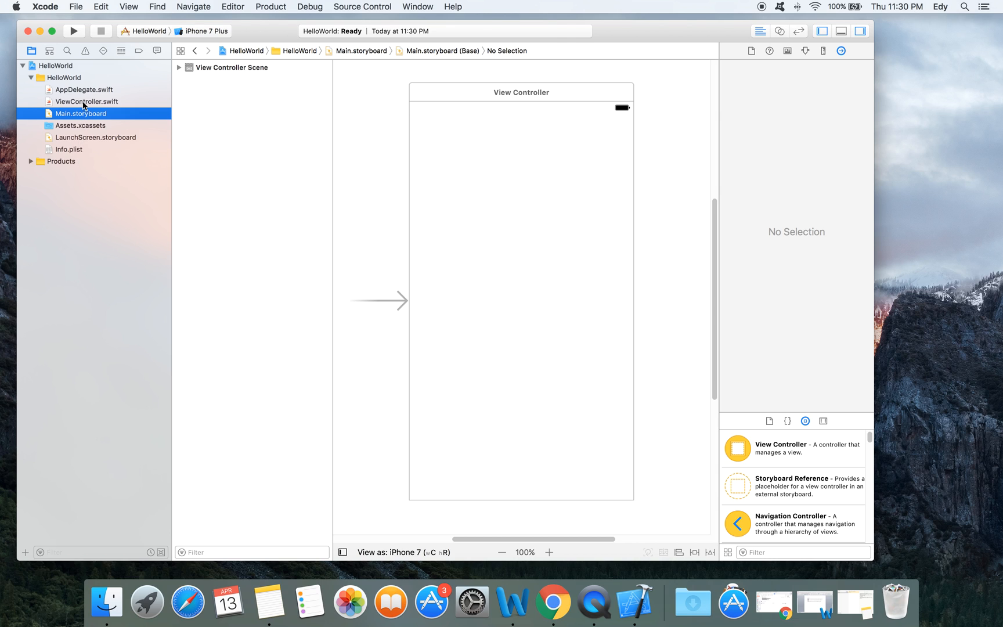
click(87, 101)
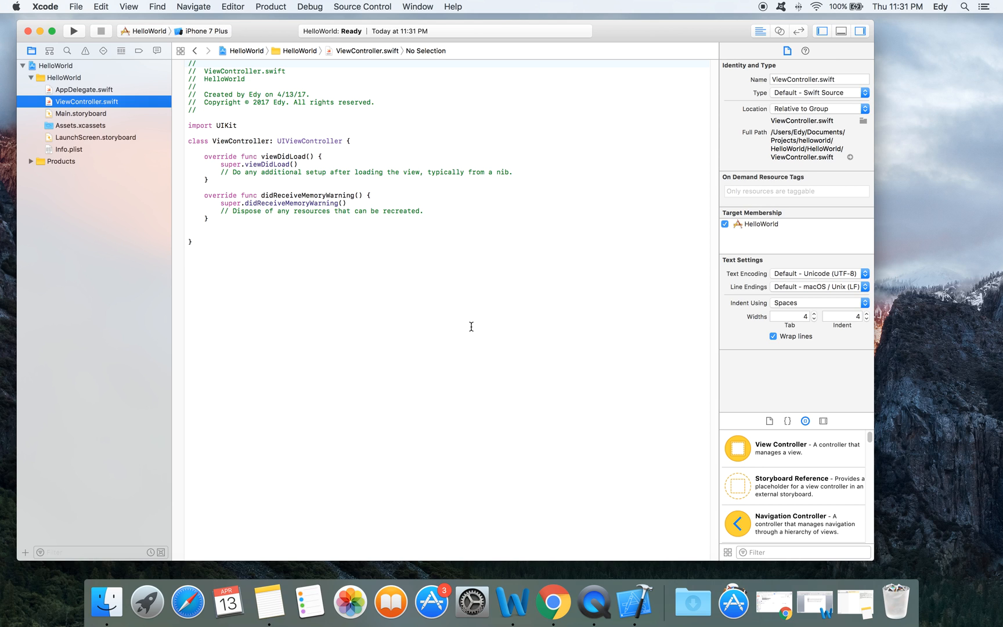
mouse_move(243, 306)
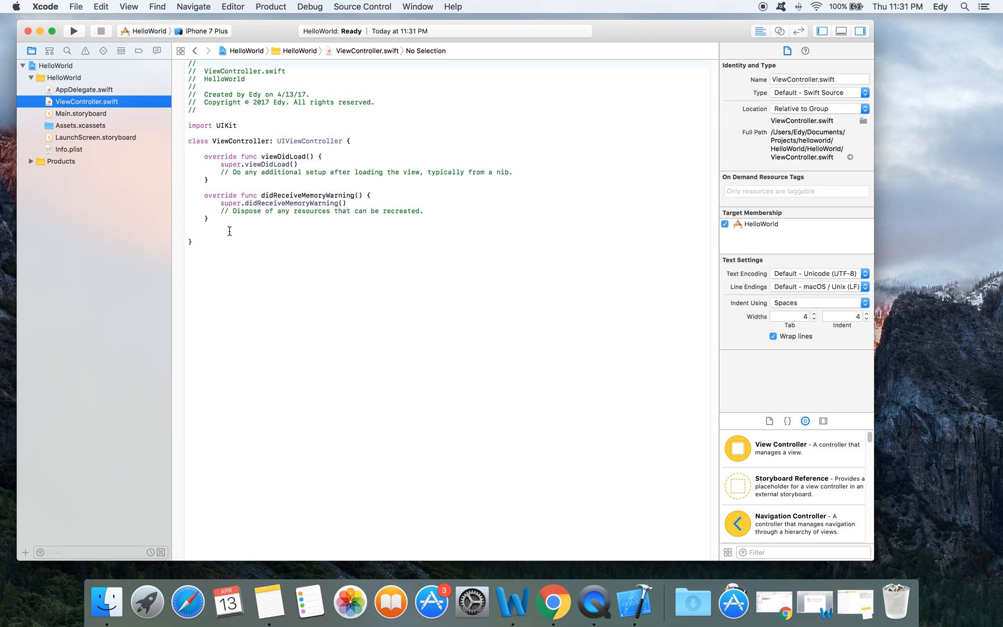
mouse_move(223, 224)
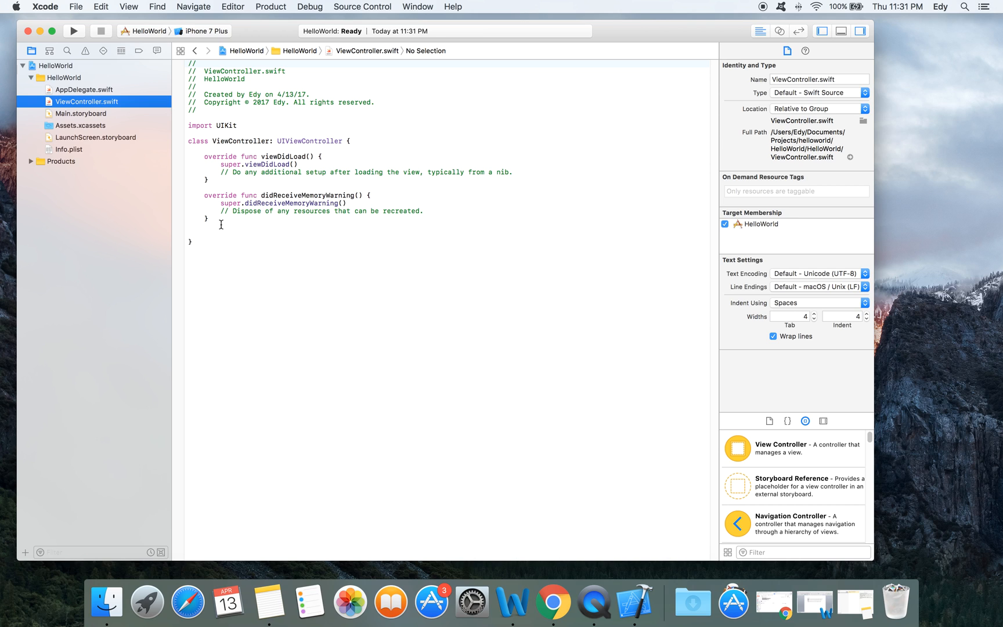
click(217, 234)
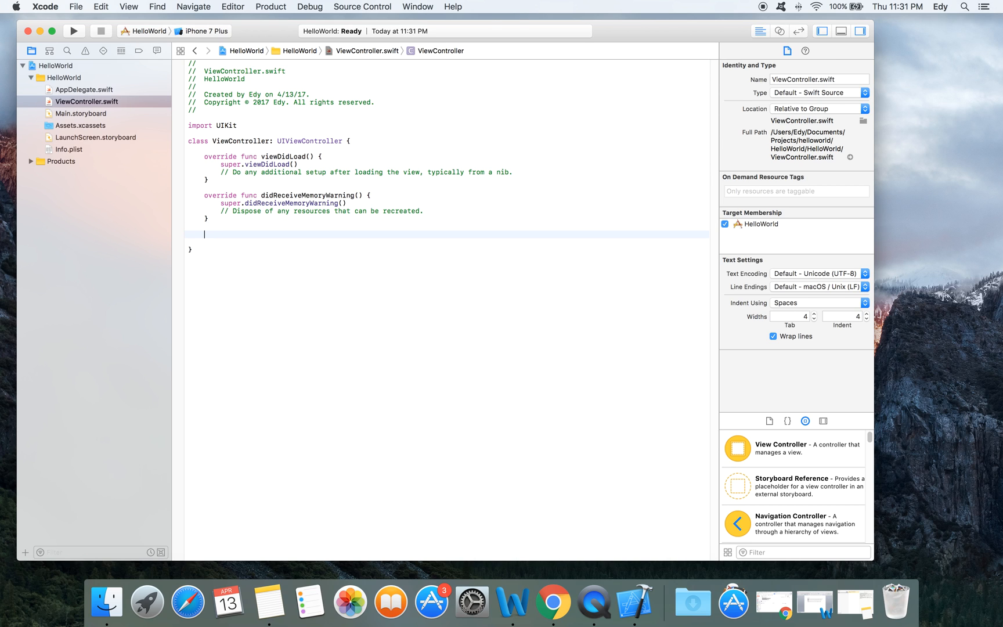
mouse_move(615, 523)
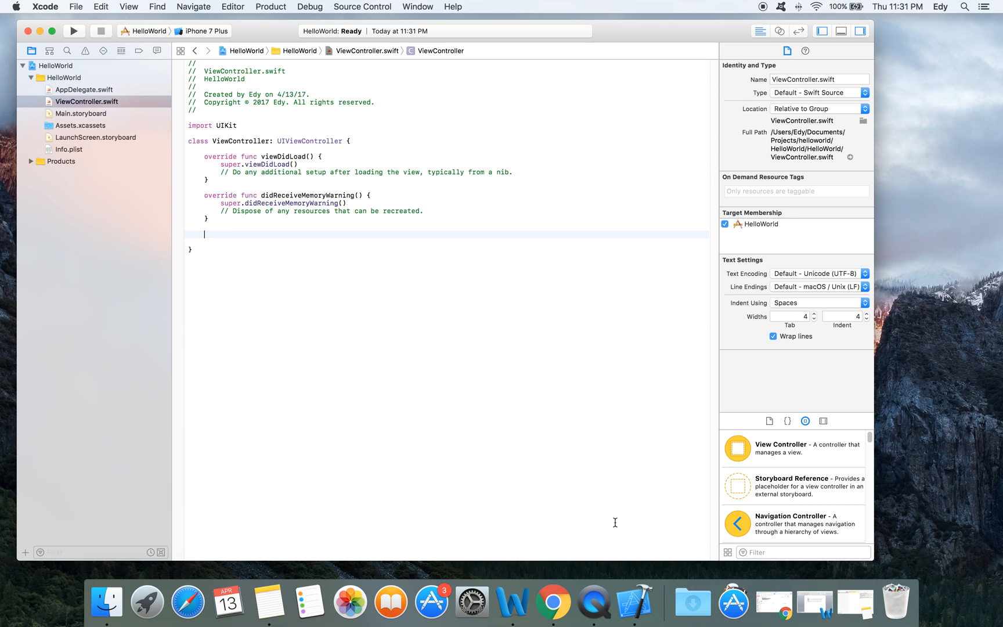
click(289, 600)
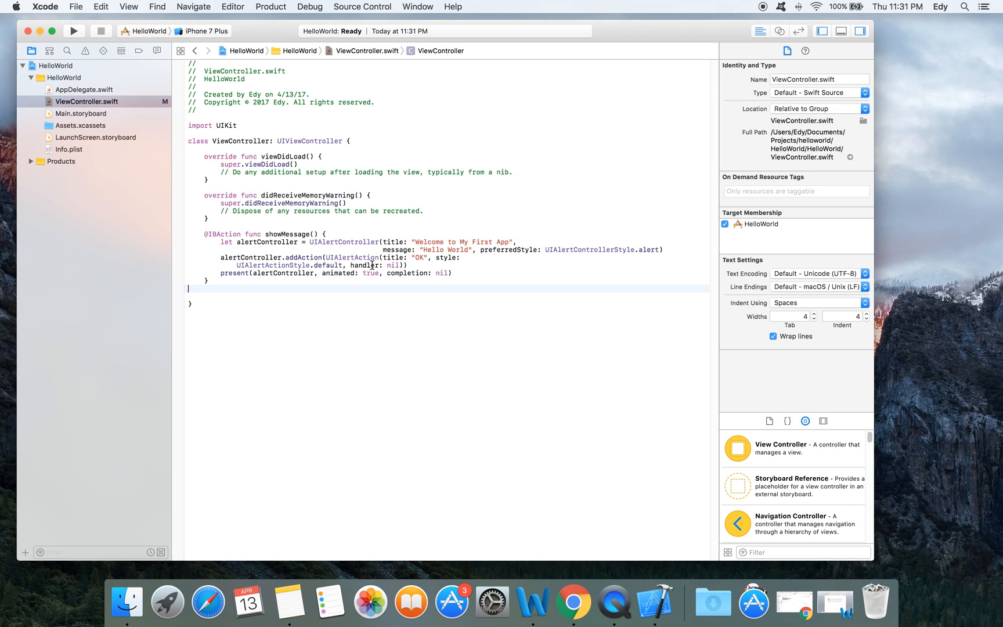
mouse_move(405, 279)
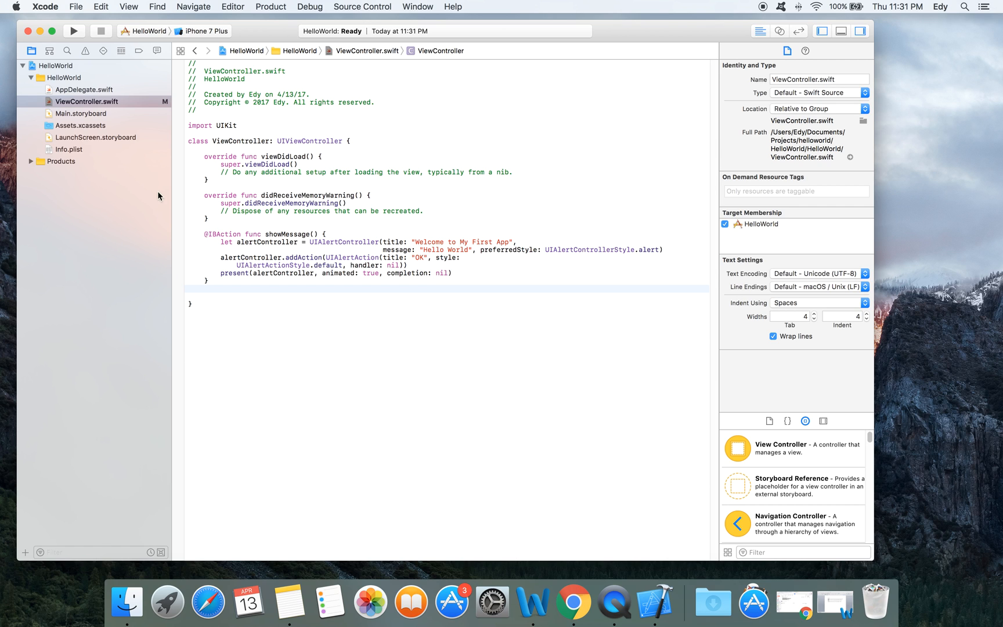
click(80, 114)
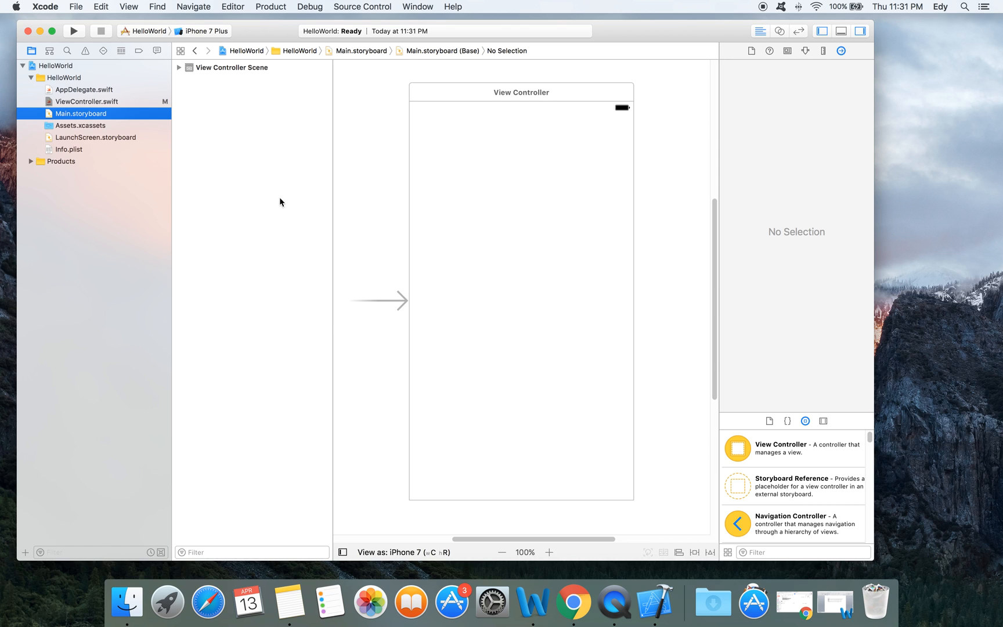
mouse_move(493, 286)
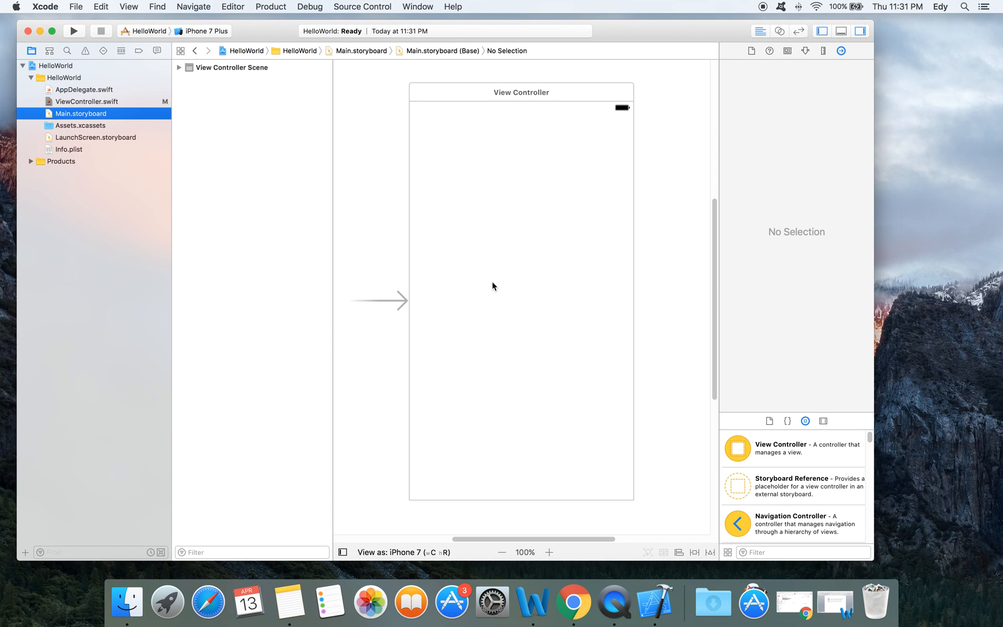
mouse_move(516, 363)
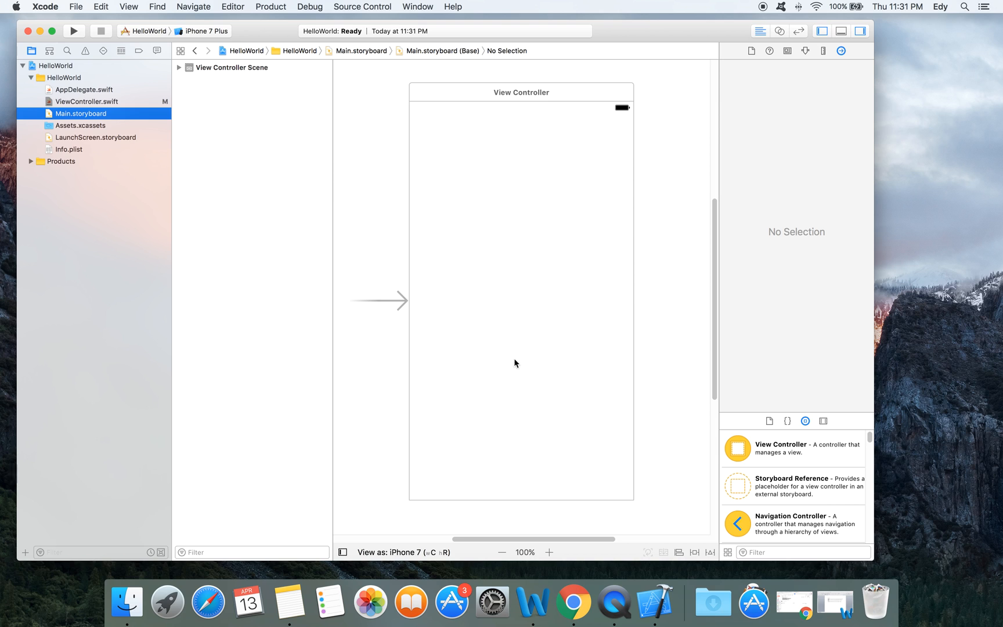
- Find 'button' in the Object Library and drag a Button onto the scene's centre
click(778, 553)
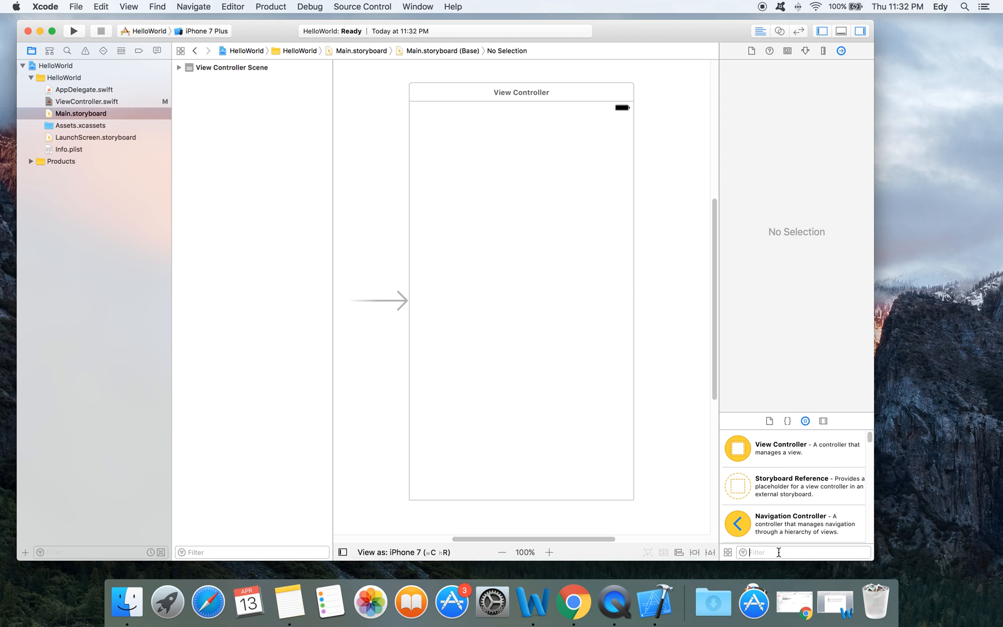
text(button)
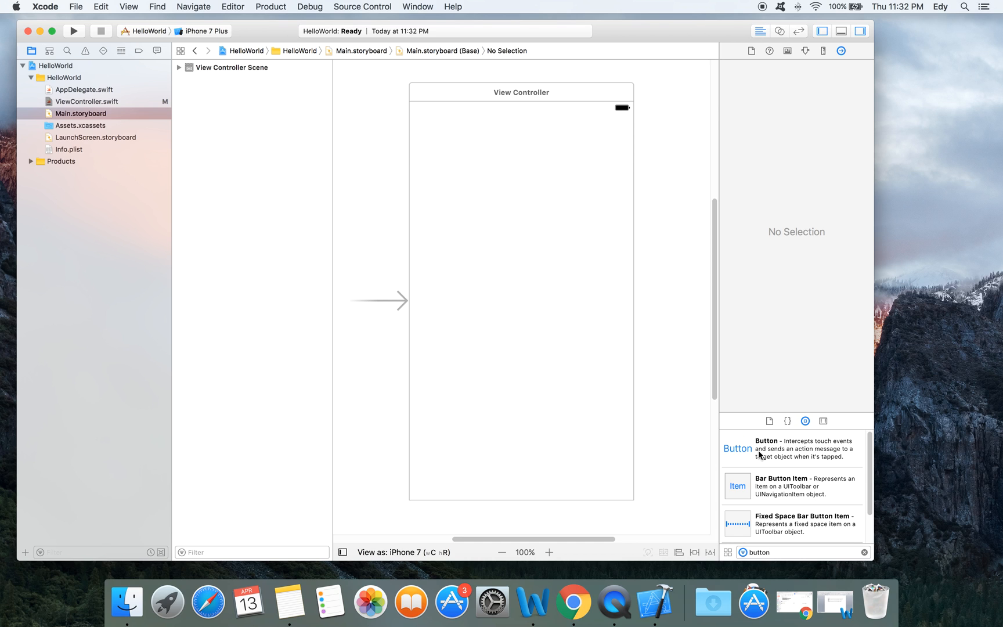
drag(738, 448, 542, 342)
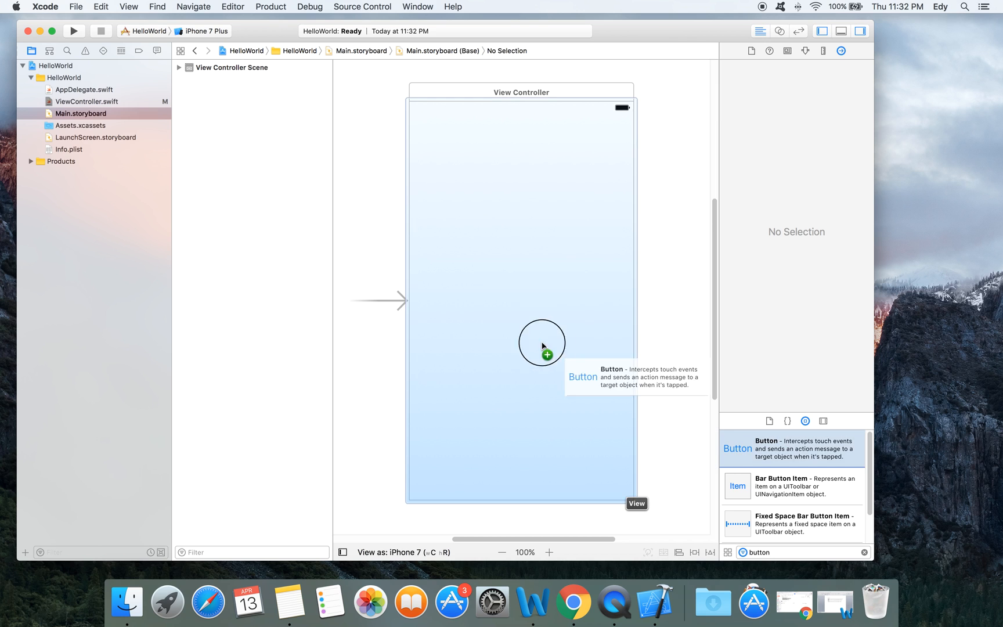
drag(542, 341, 517, 285)
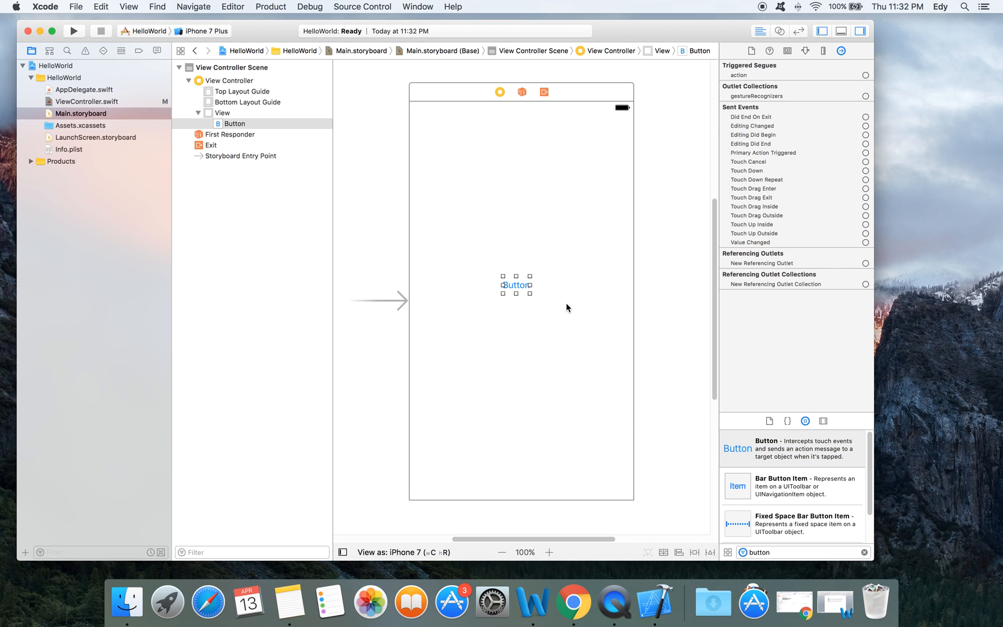
mouse_move(521, 285)
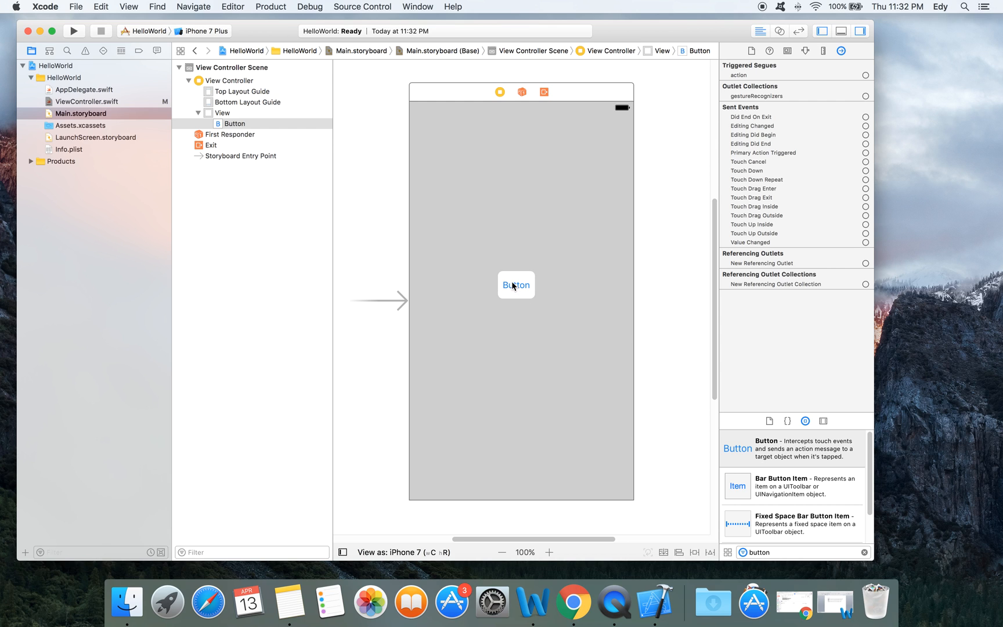
- Set the selected button's Title to Hello World in the Attributes inspector
click(516, 285)
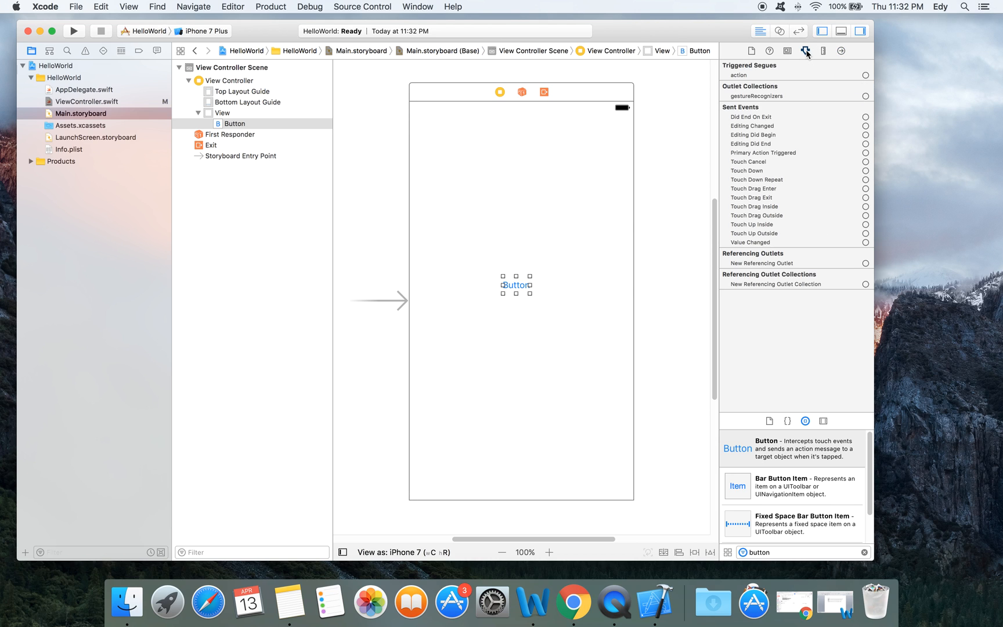
click(806, 51)
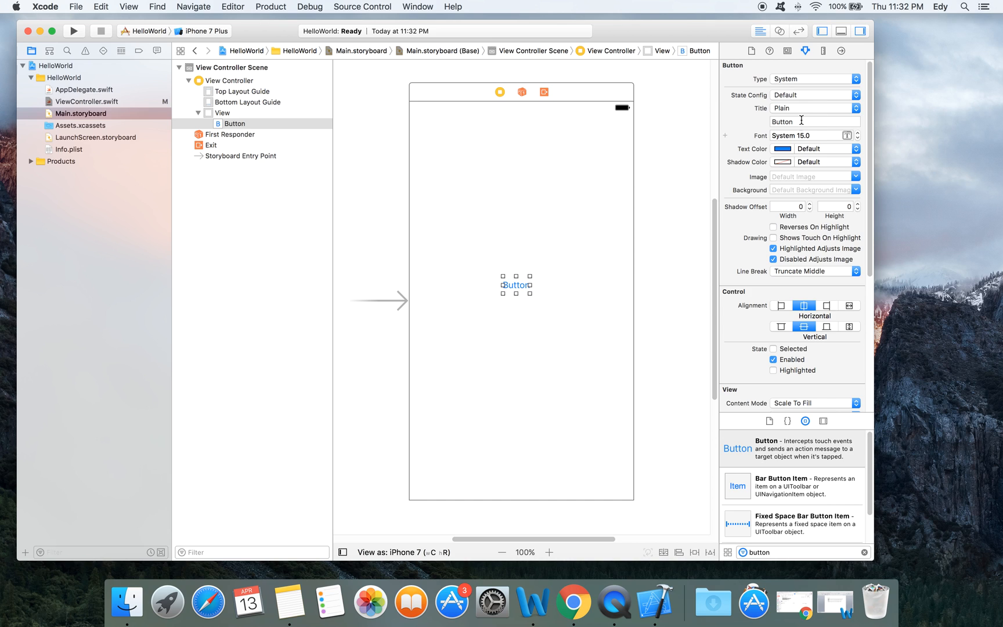
click(813, 121)
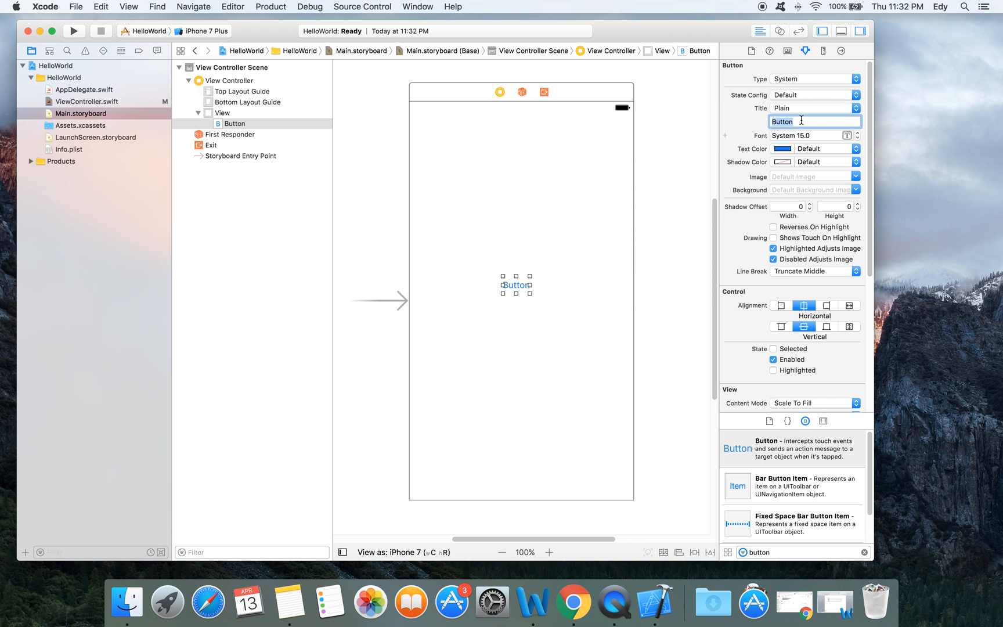
text(Hello)
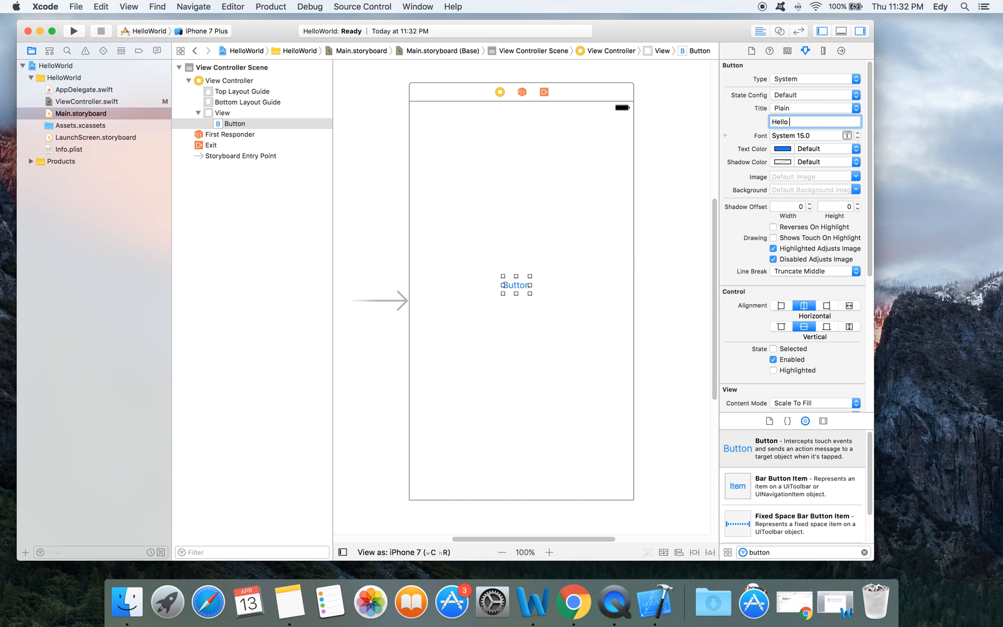
text(World)
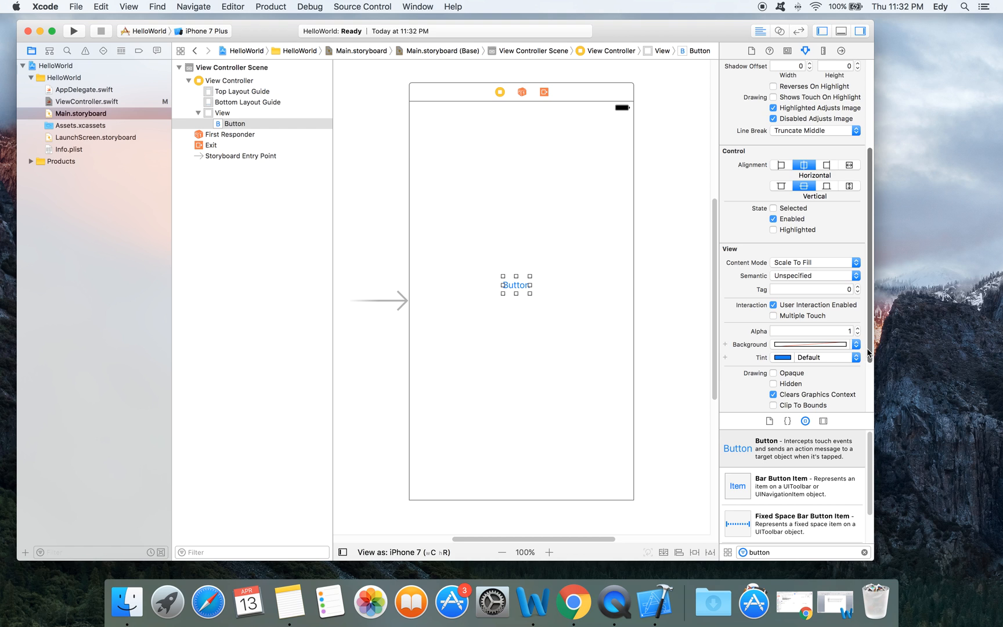
- Give the button a red background, widen it to fit, set black tint, and deselect it
click(858, 344)
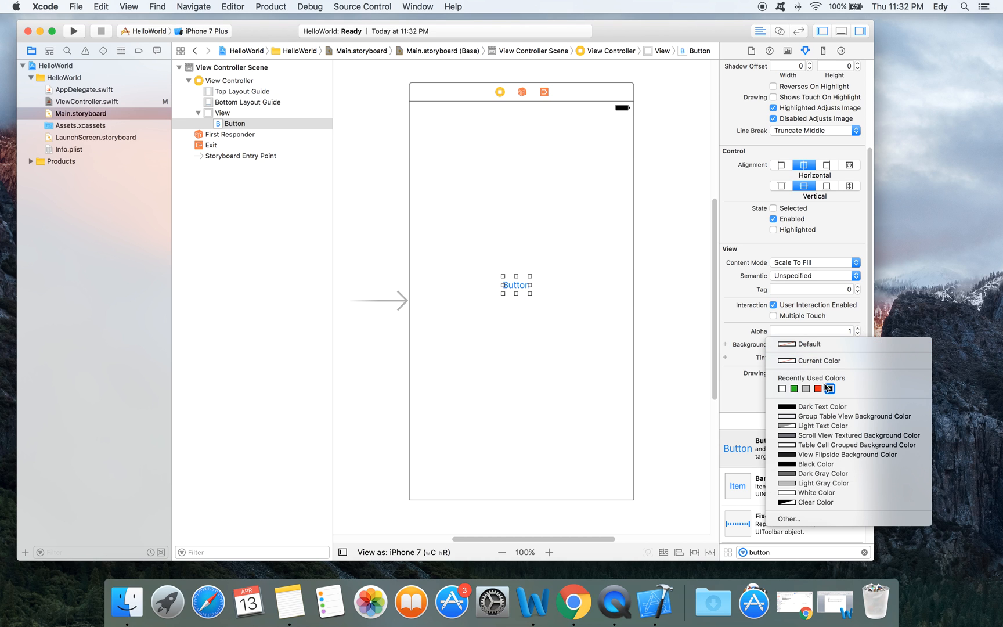
click(818, 389)
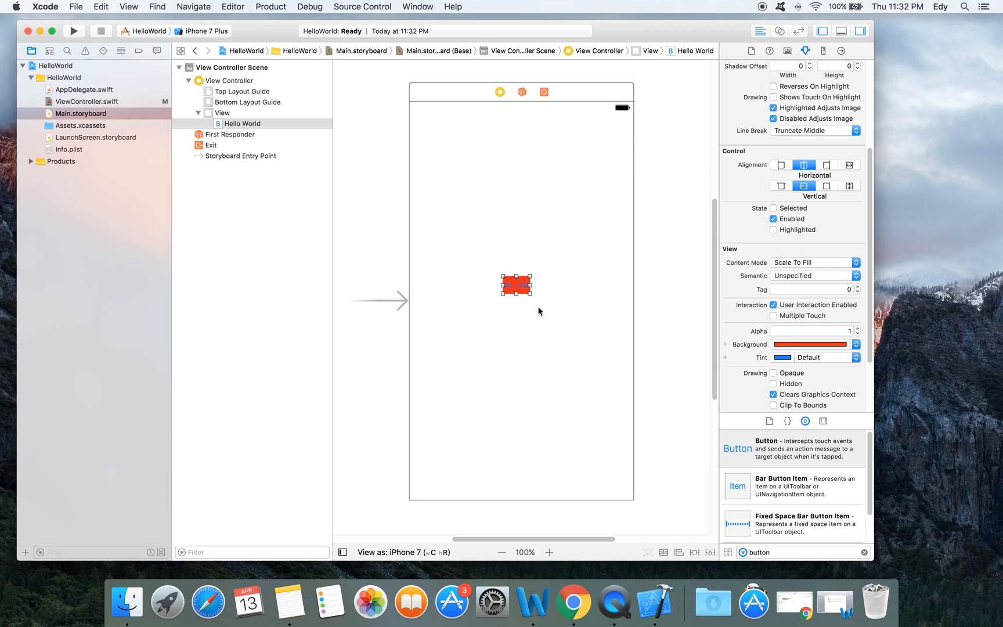
drag(515, 285, 486, 283)
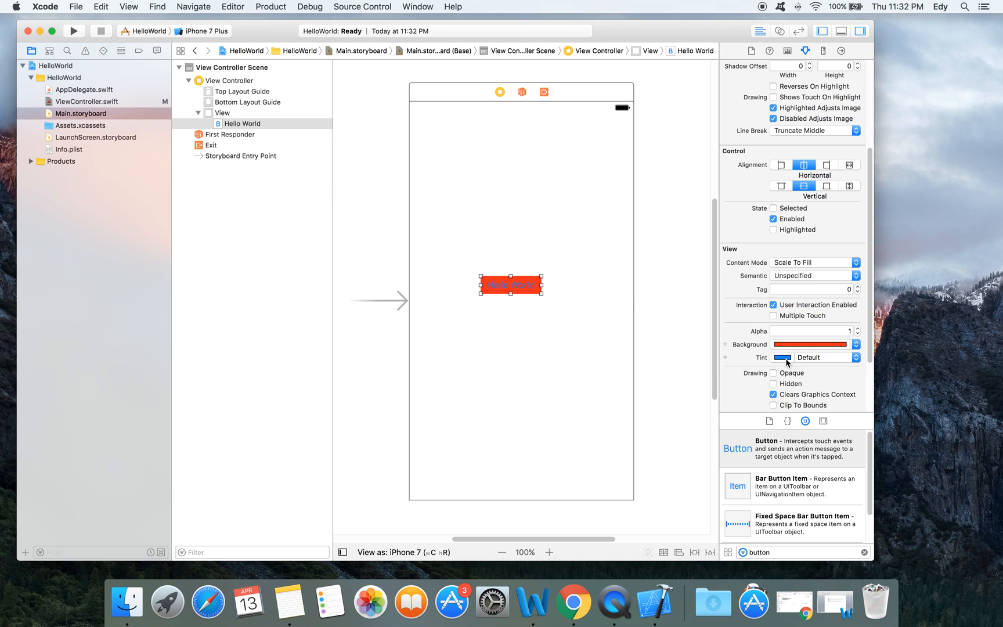
click(781, 356)
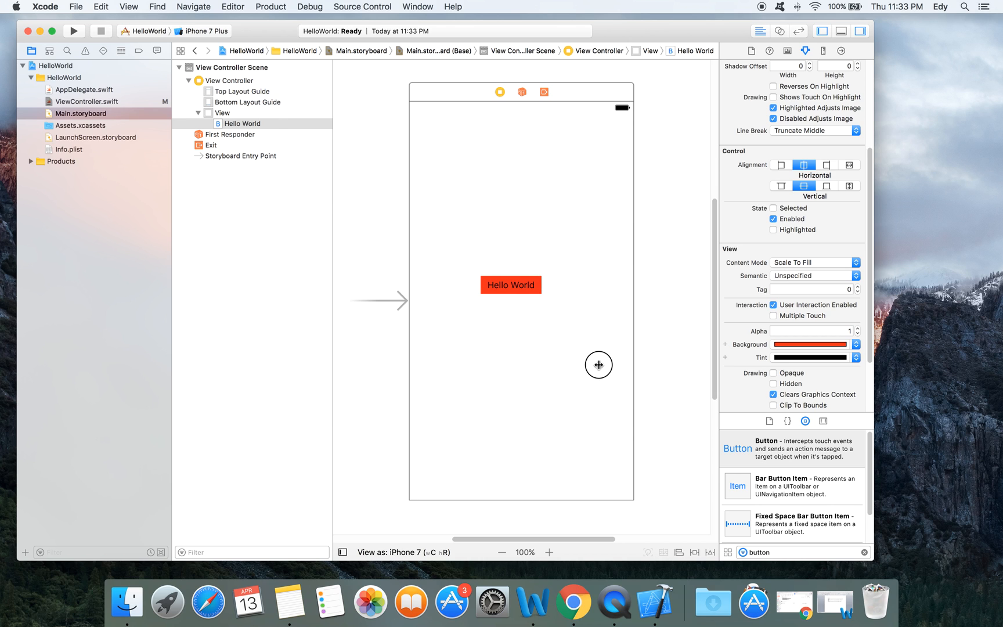
click(511, 284)
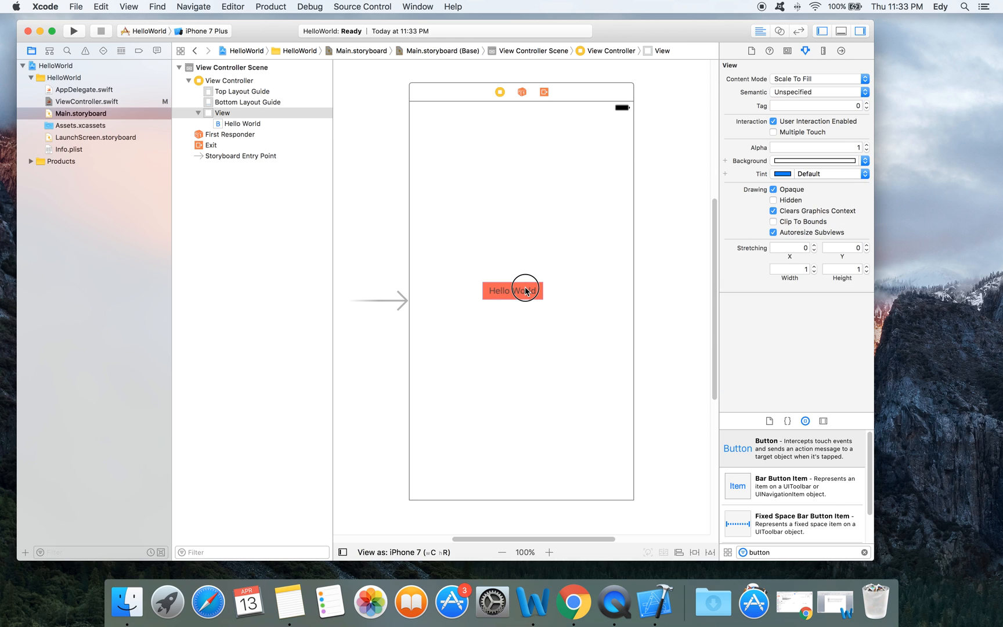
click(512, 291)
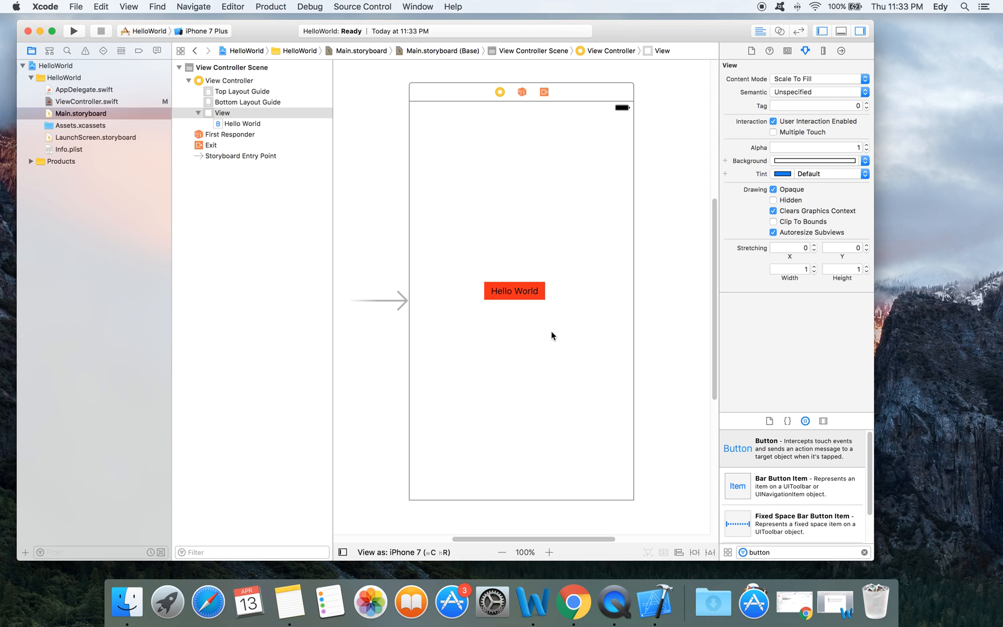
mouse_move(511, 317)
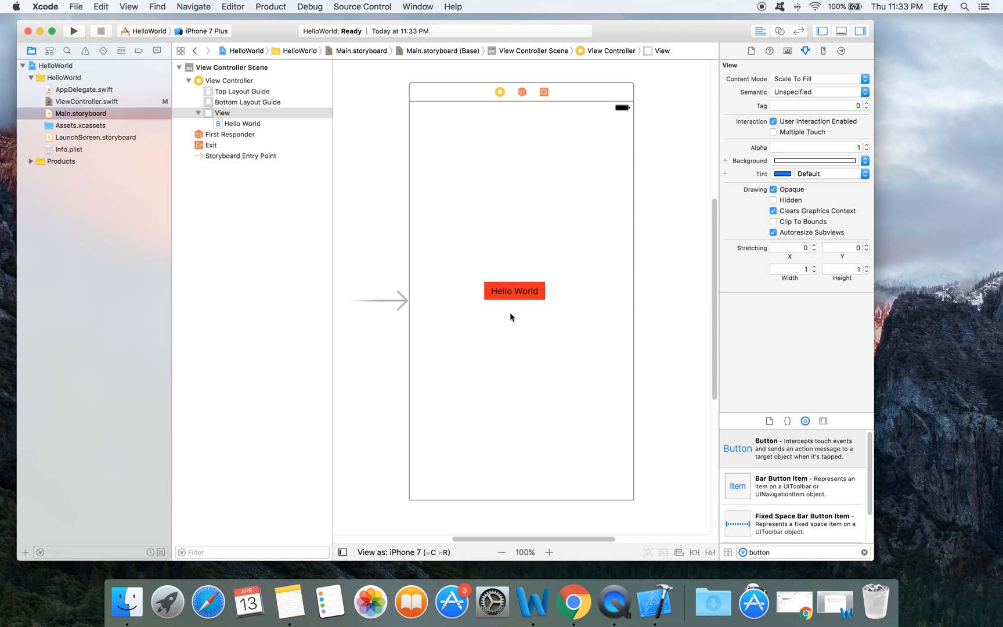
mouse_move(490, 323)
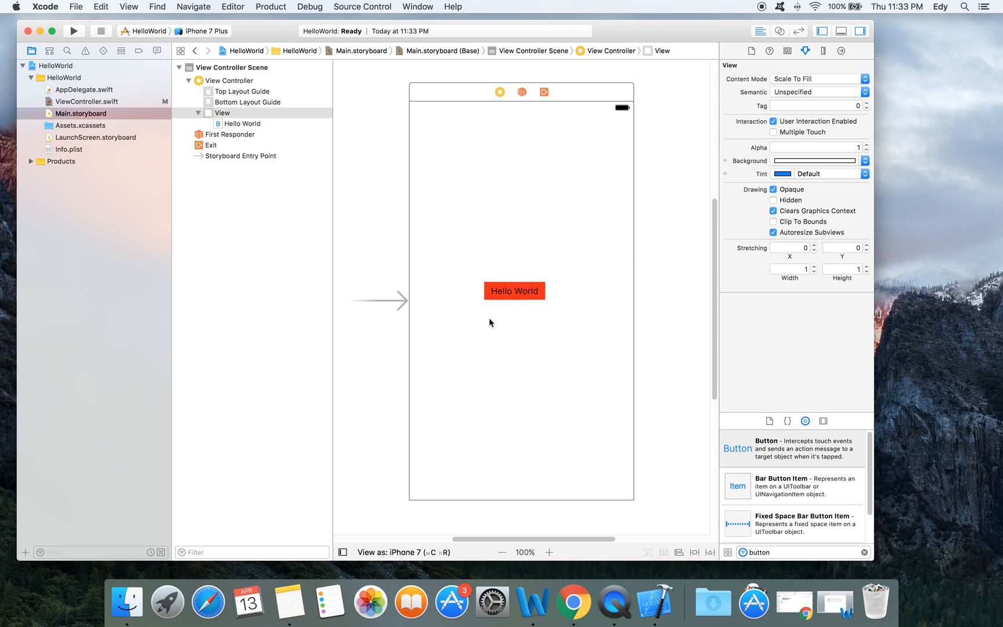
mouse_move(491, 282)
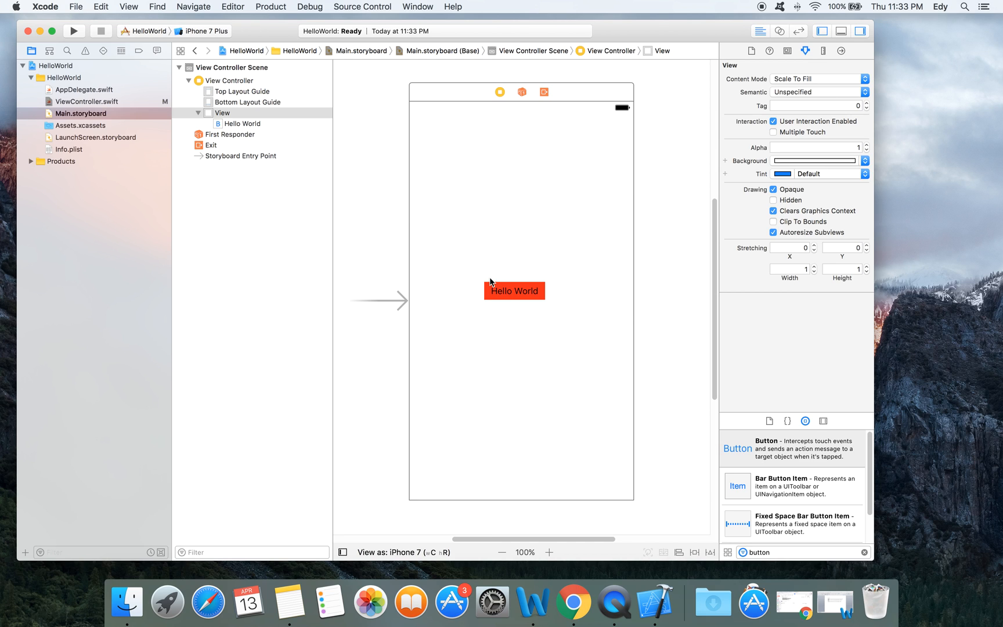
mouse_move(491, 281)
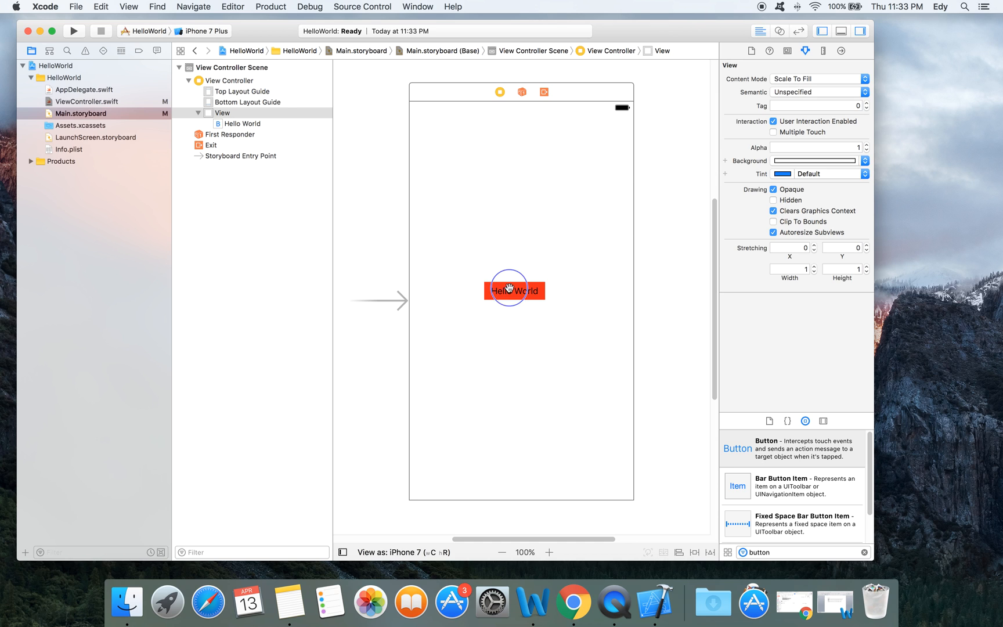
- Wire the Hello World button's tap event to the View Controller's showMessage action
click(514, 291)
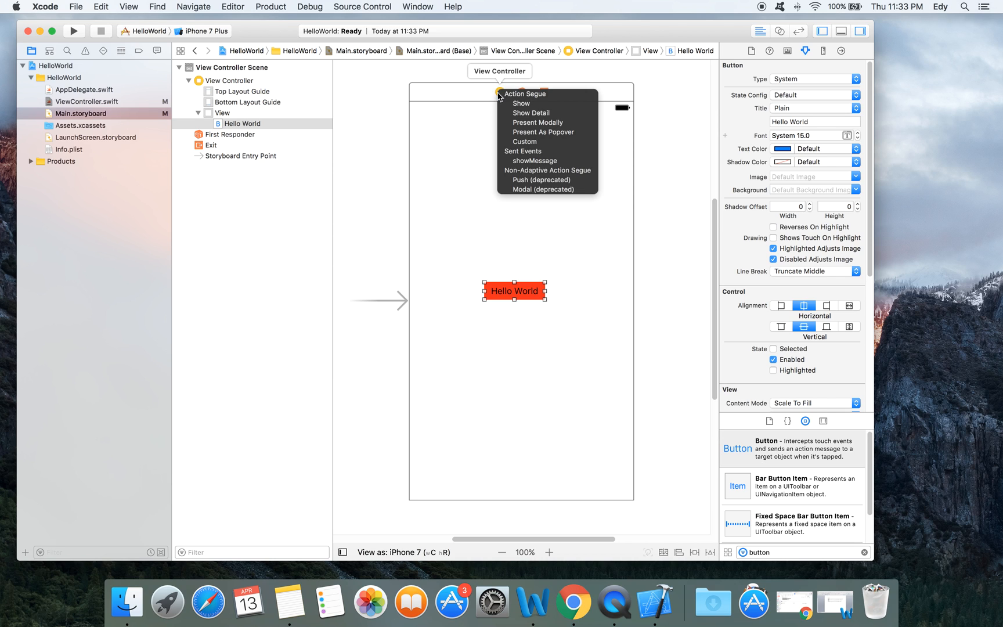
mouse_move(545, 171)
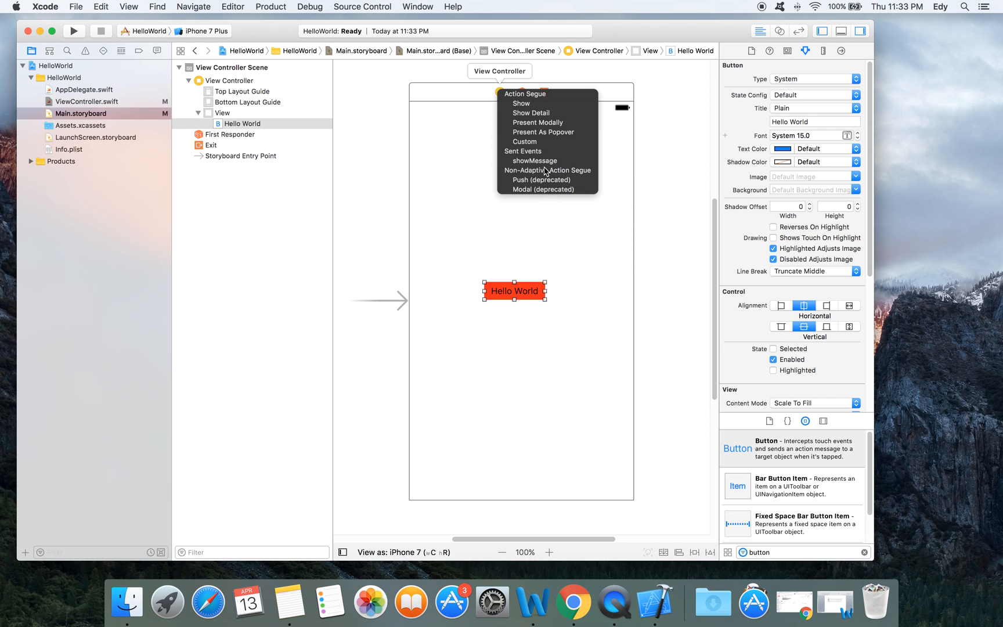
click(543, 167)
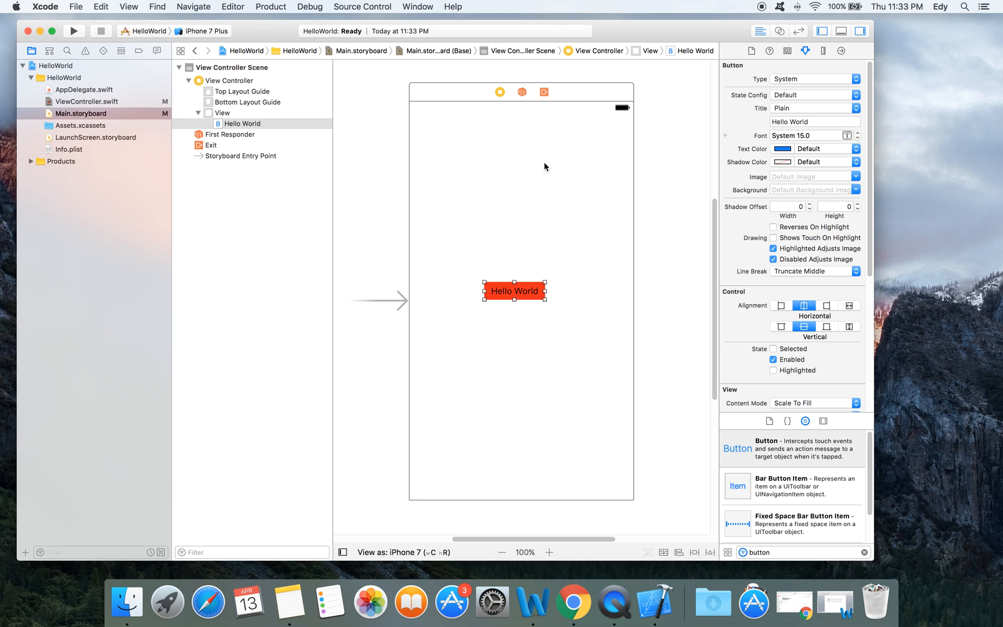
mouse_move(575, 289)
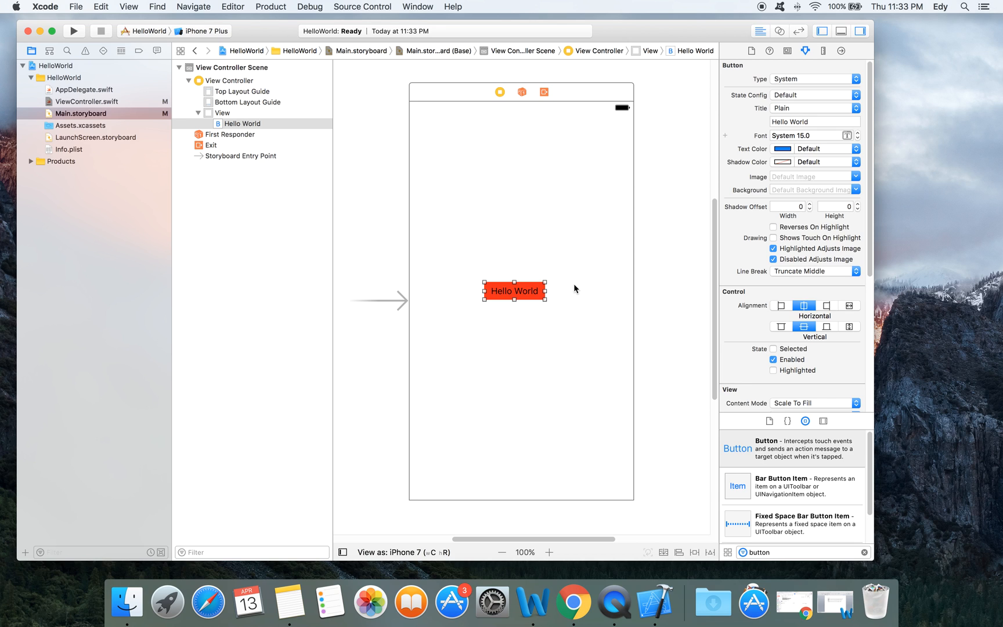
mouse_move(563, 326)
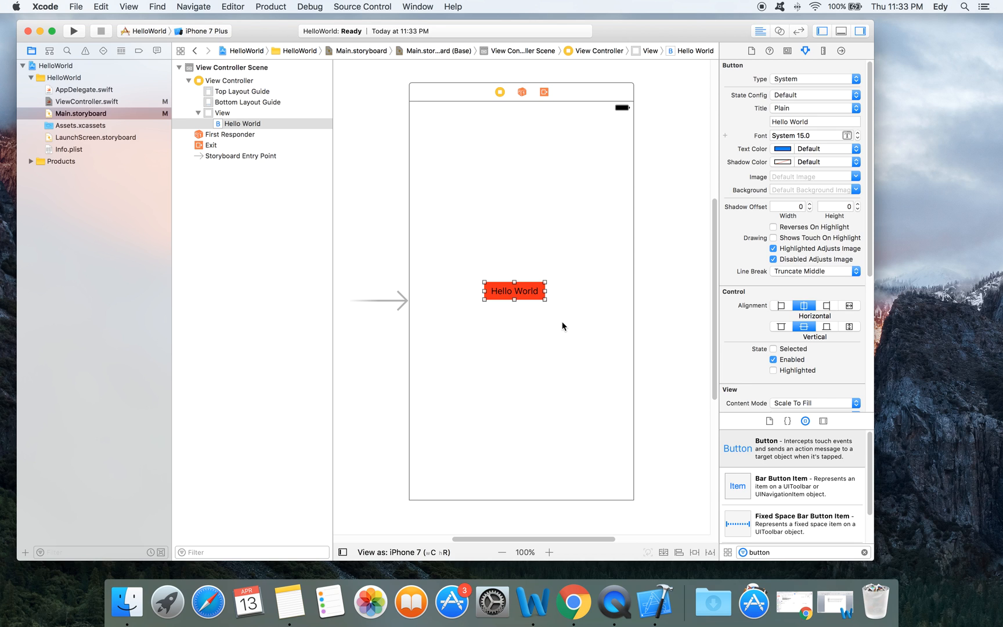
mouse_move(554, 368)
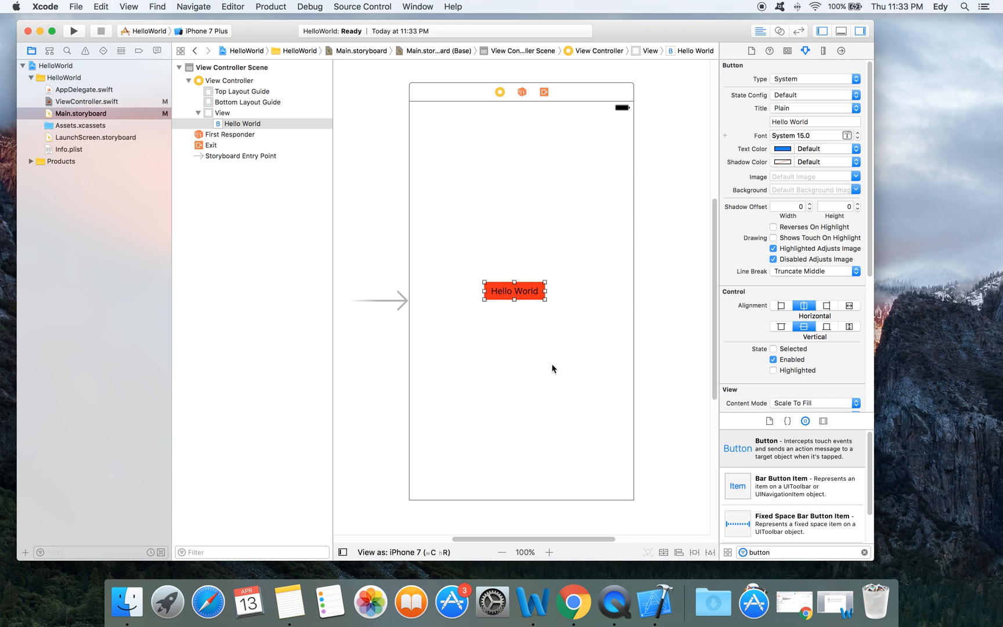
mouse_move(413, 294)
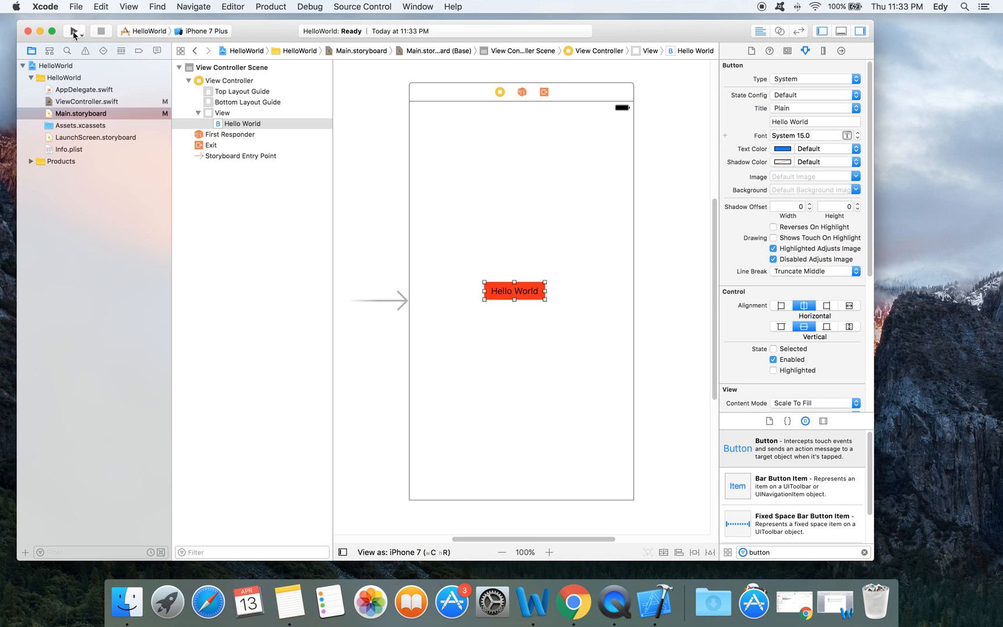
mouse_move(75, 30)
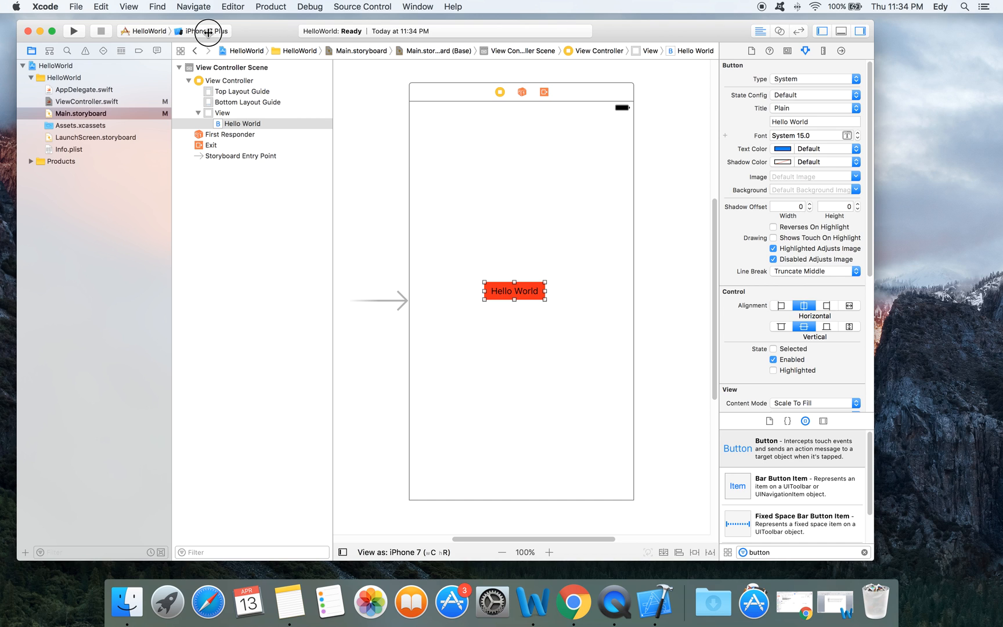
- Select the iPhone SE simulator as run destination and build-and-run HelloWorld
click(205, 30)
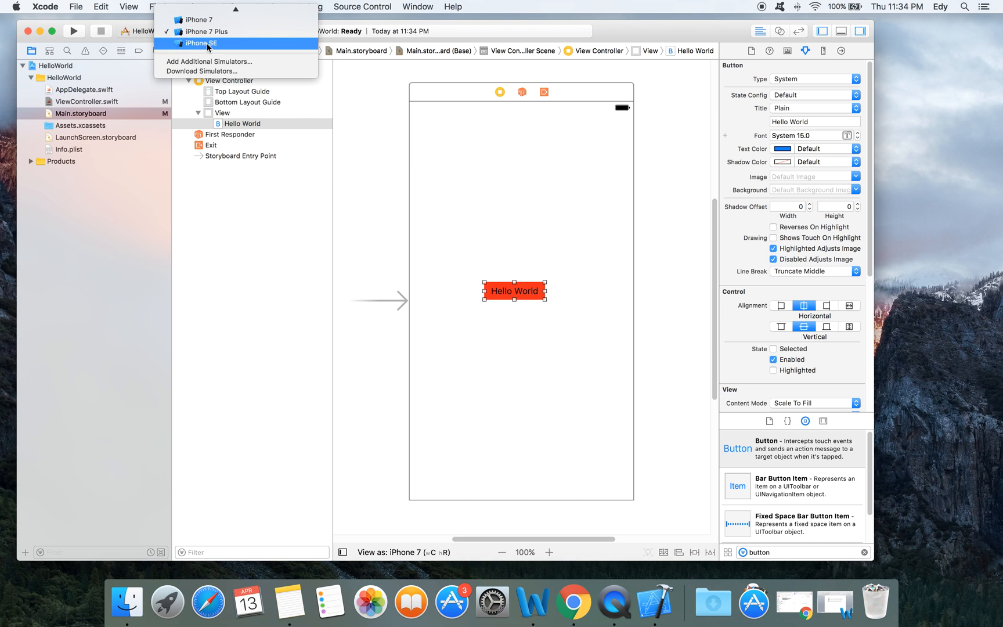
click(201, 43)
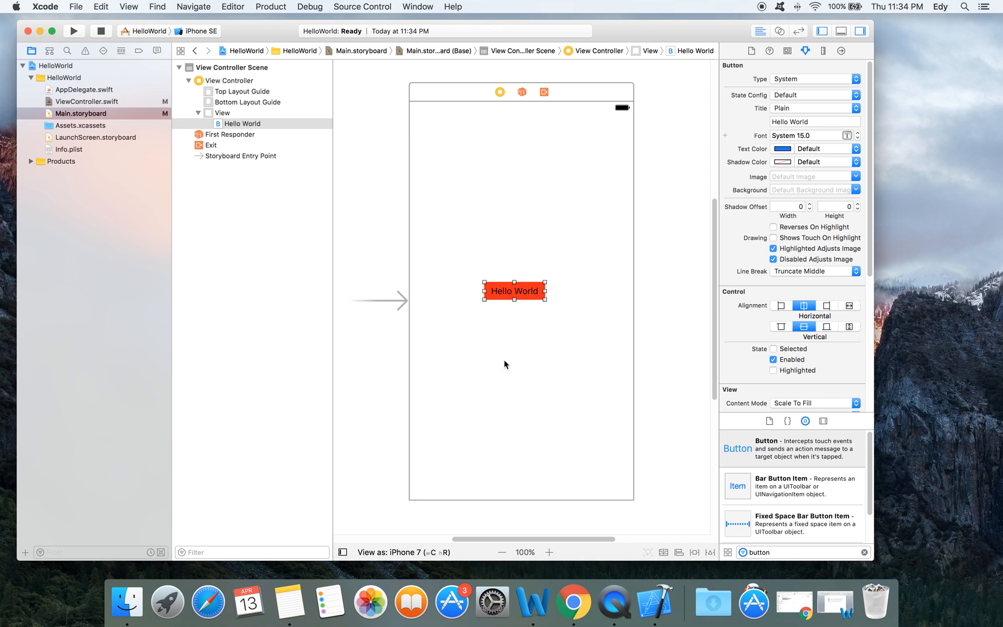
click(73, 30)
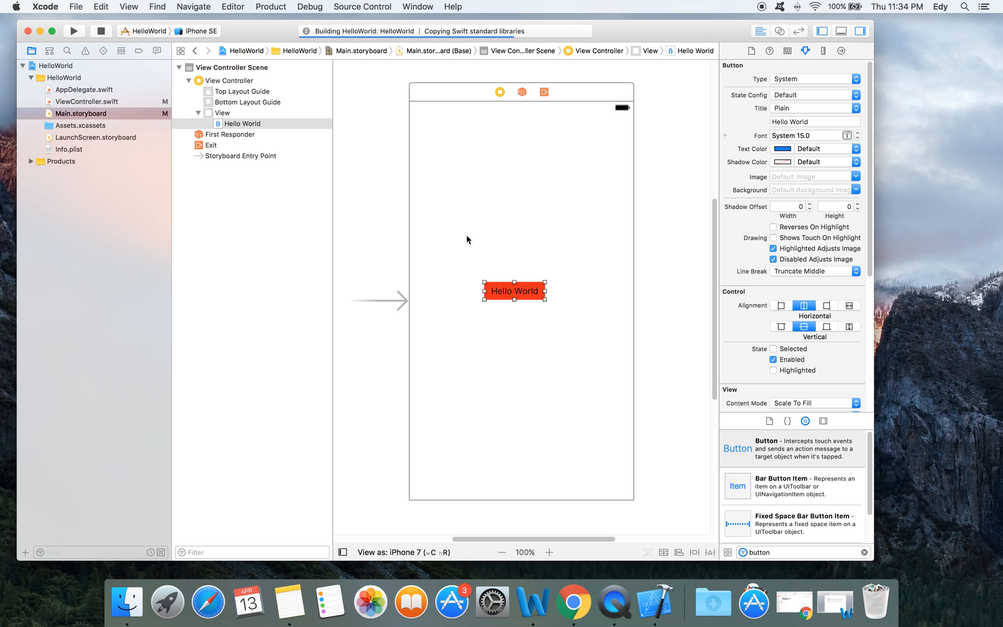
click(74, 30)
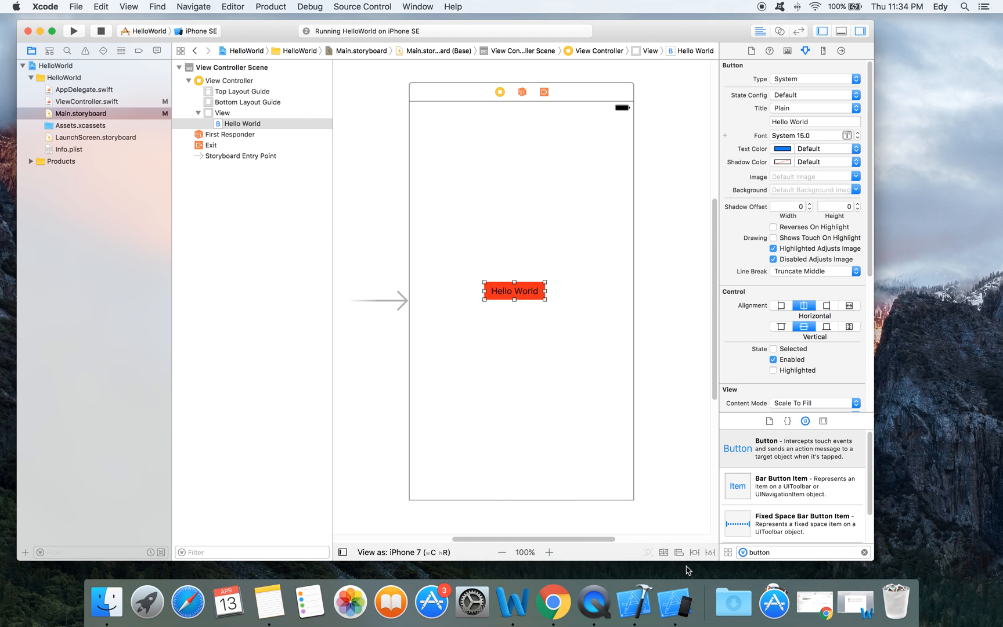
- Focus the iPhone SE simulator window and move it higher over the editor while iOS 10.2 boots
click(73, 30)
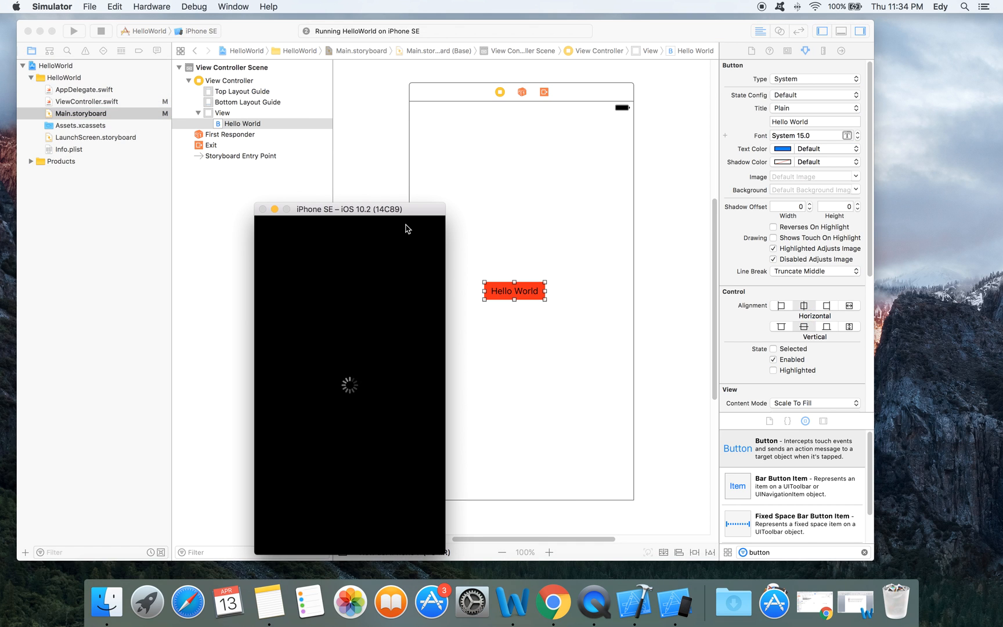
drag(364, 207, 379, 117)
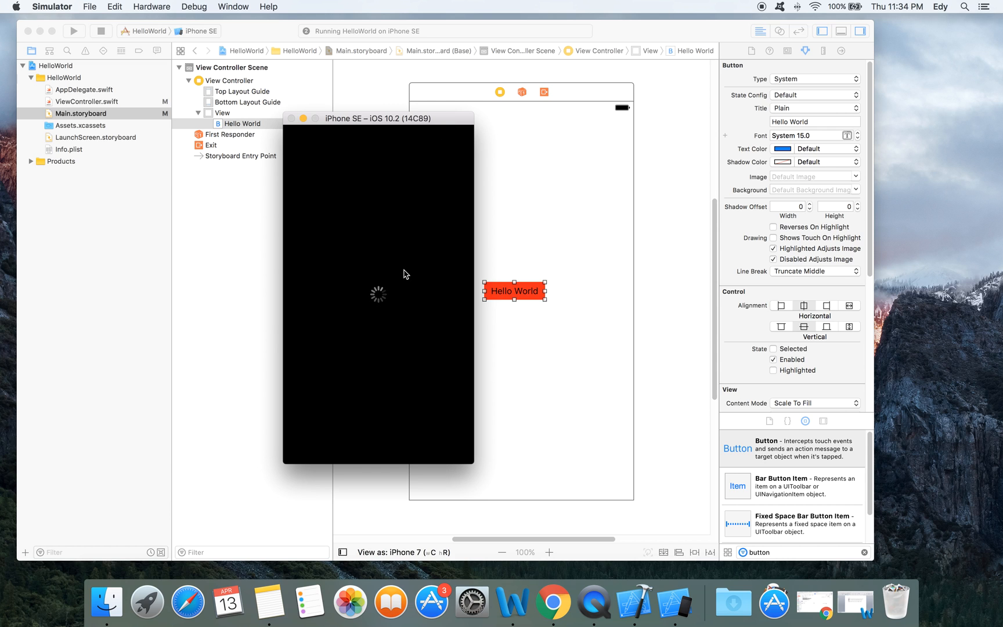
mouse_move(396, 266)
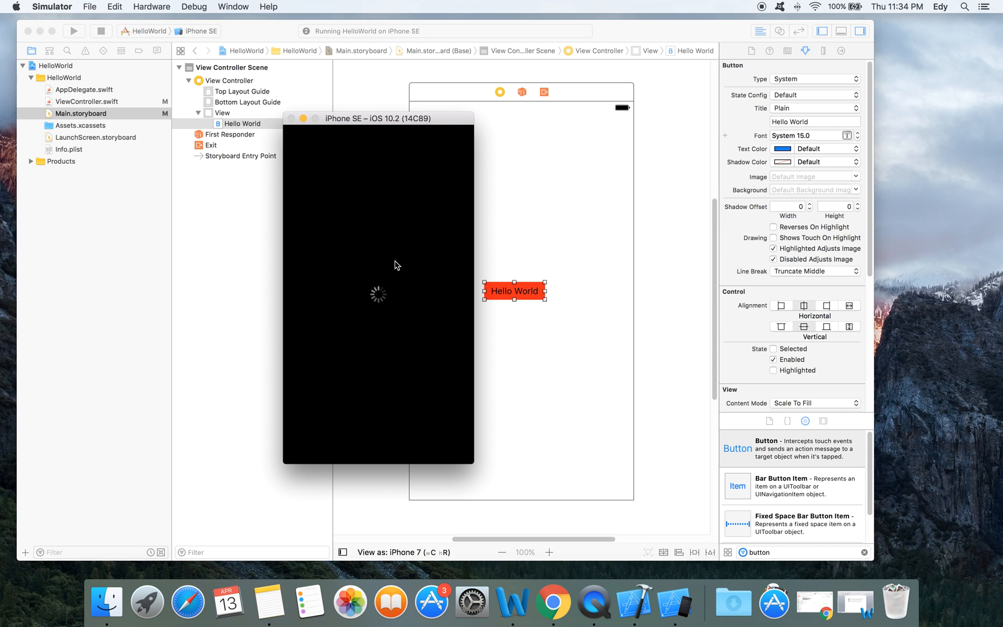
mouse_move(398, 258)
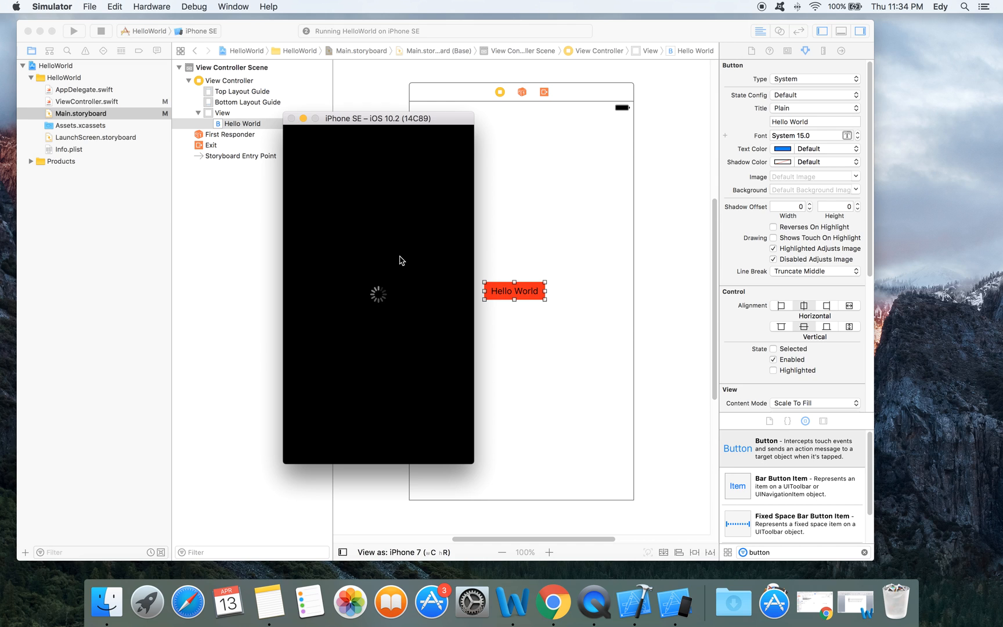
mouse_move(391, 262)
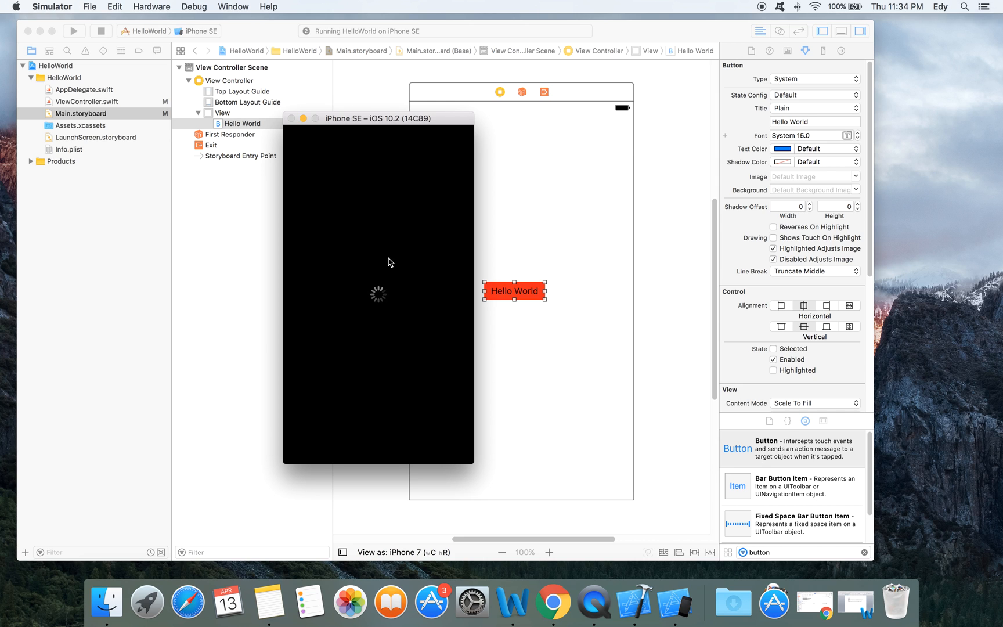
mouse_move(411, 287)
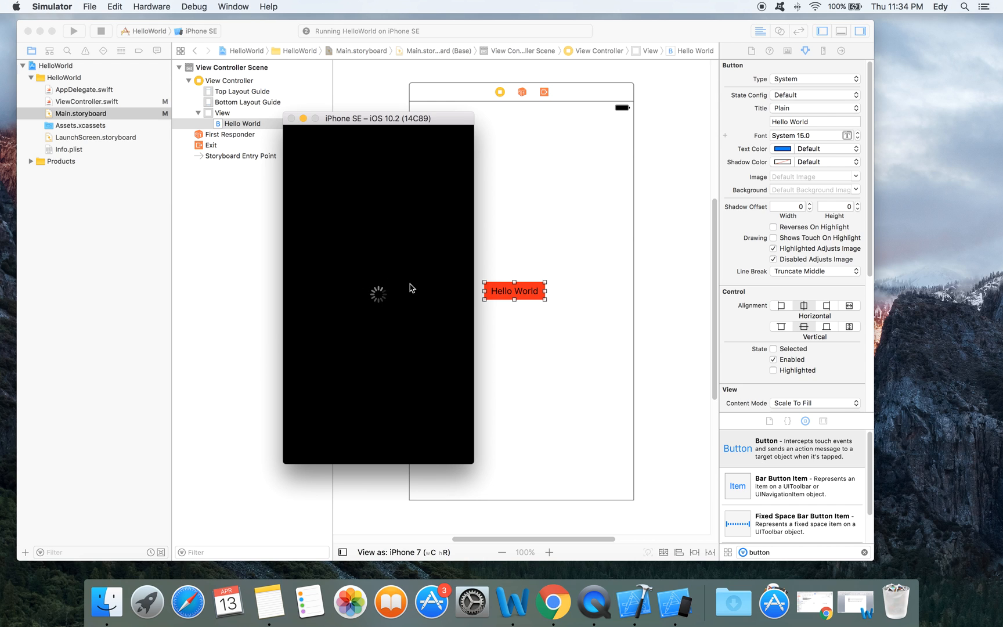
mouse_move(397, 300)
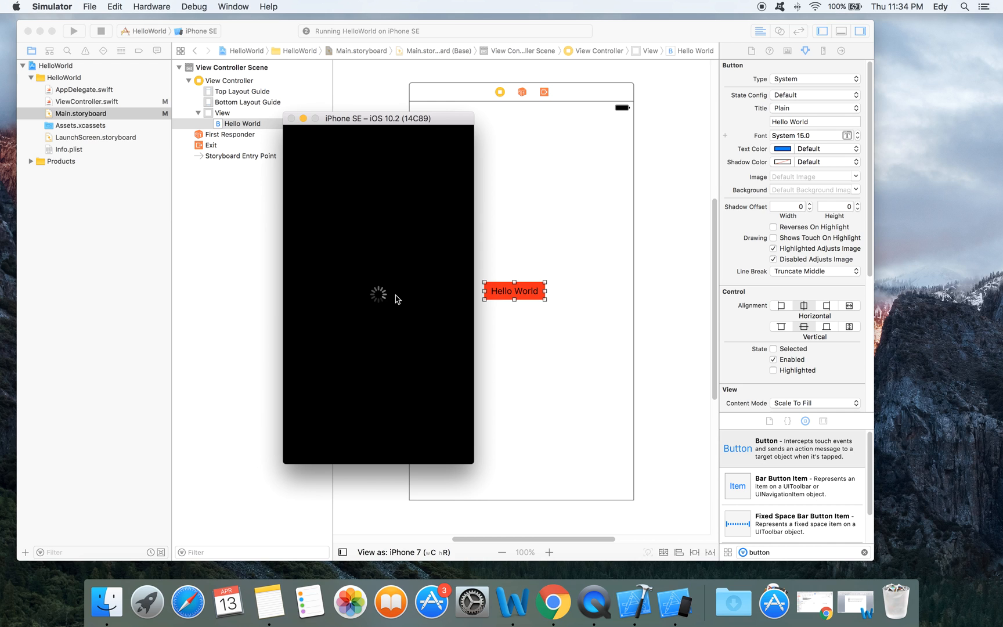
mouse_move(382, 290)
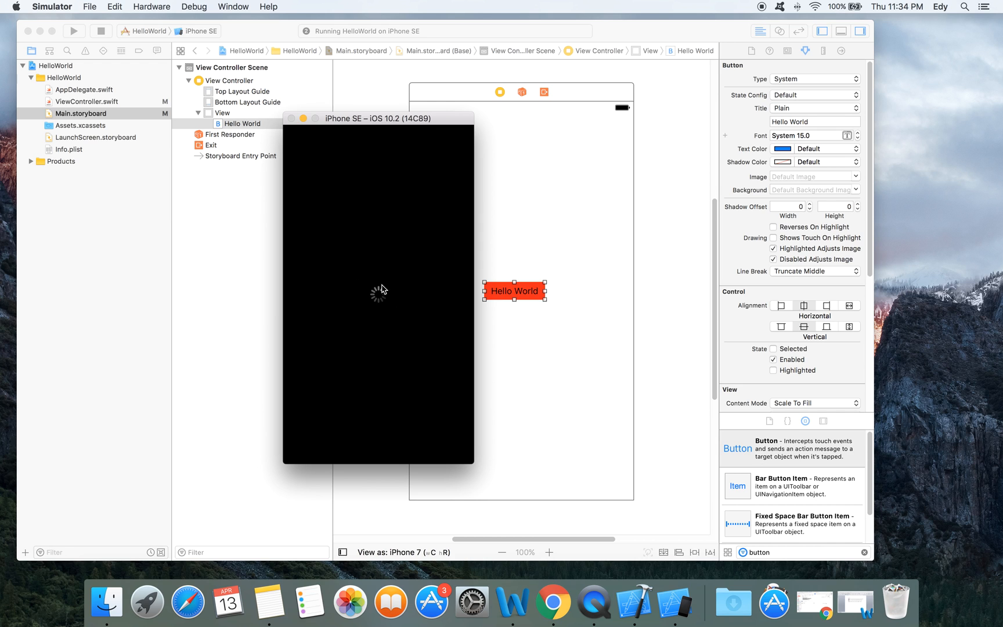
mouse_move(400, 310)
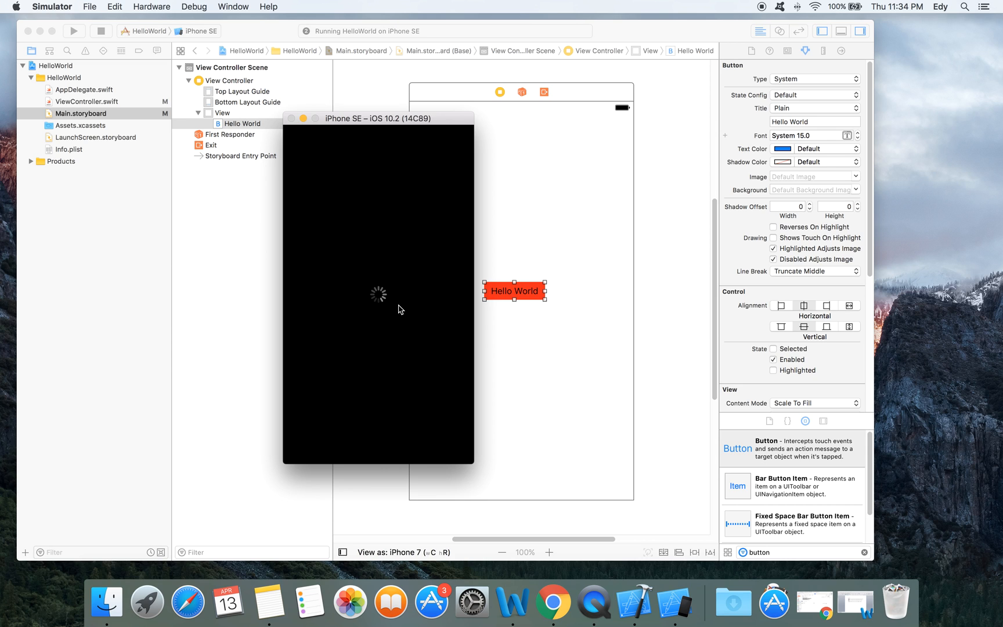
mouse_move(563, 410)
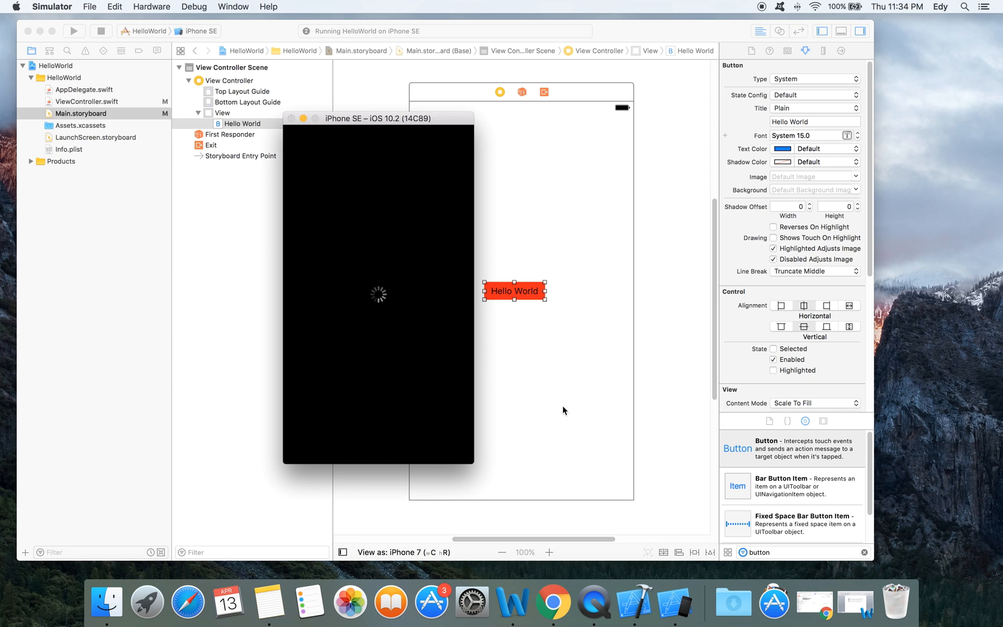
mouse_move(412, 253)
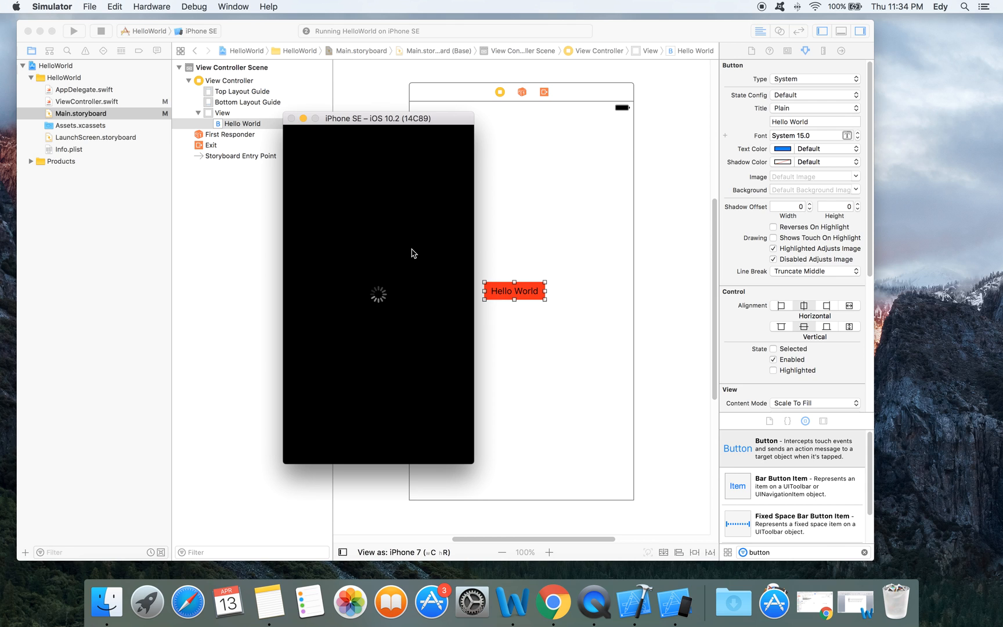
mouse_move(387, 239)
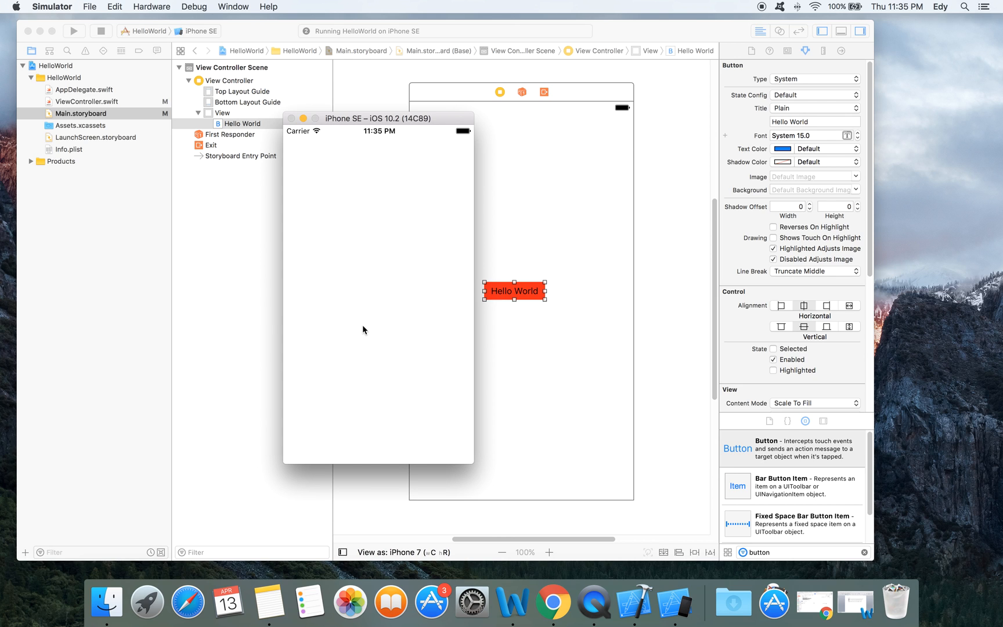
mouse_move(388, 299)
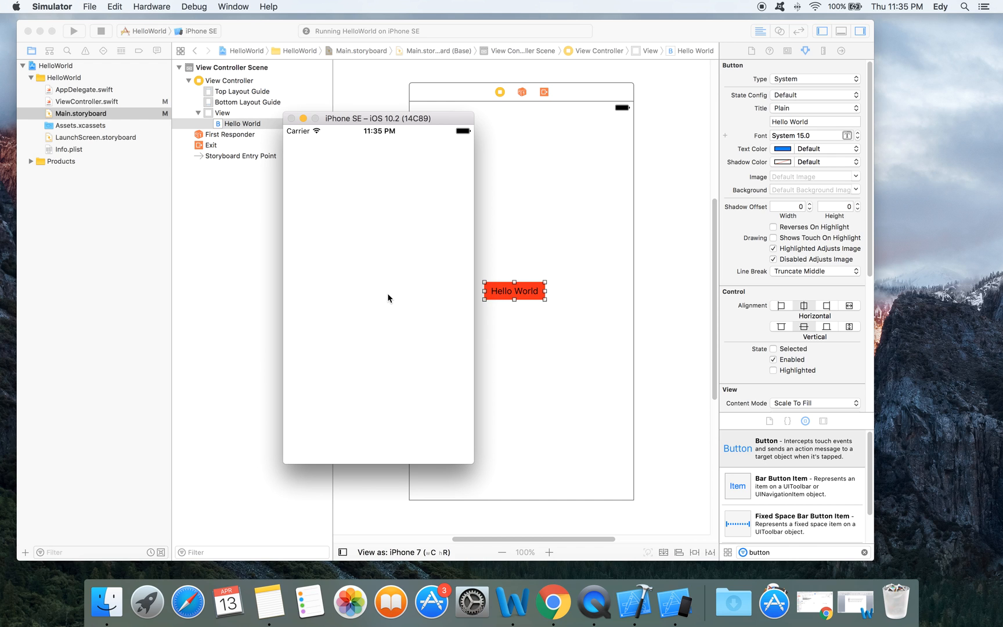
mouse_move(388, 265)
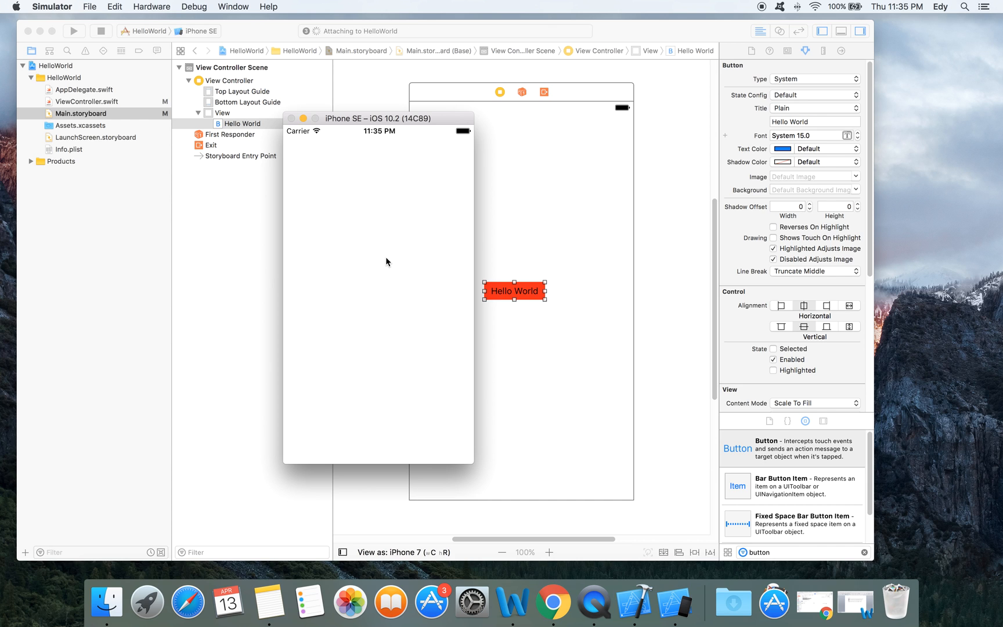
- Tap Hello World to show the 'Welcome to My First App' alert, then dismiss it with OK
click(73, 30)
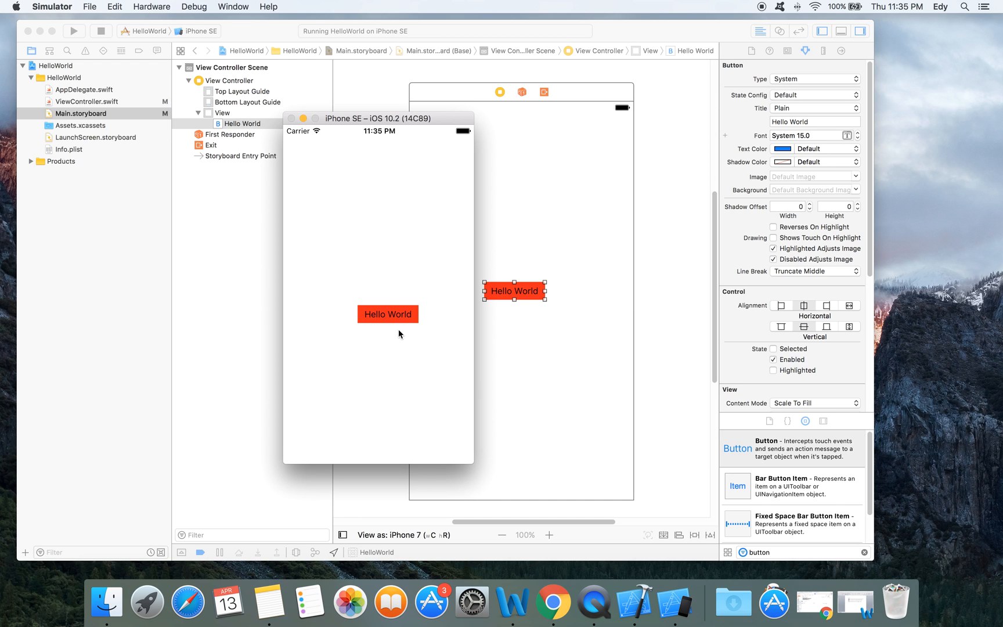
mouse_move(355, 366)
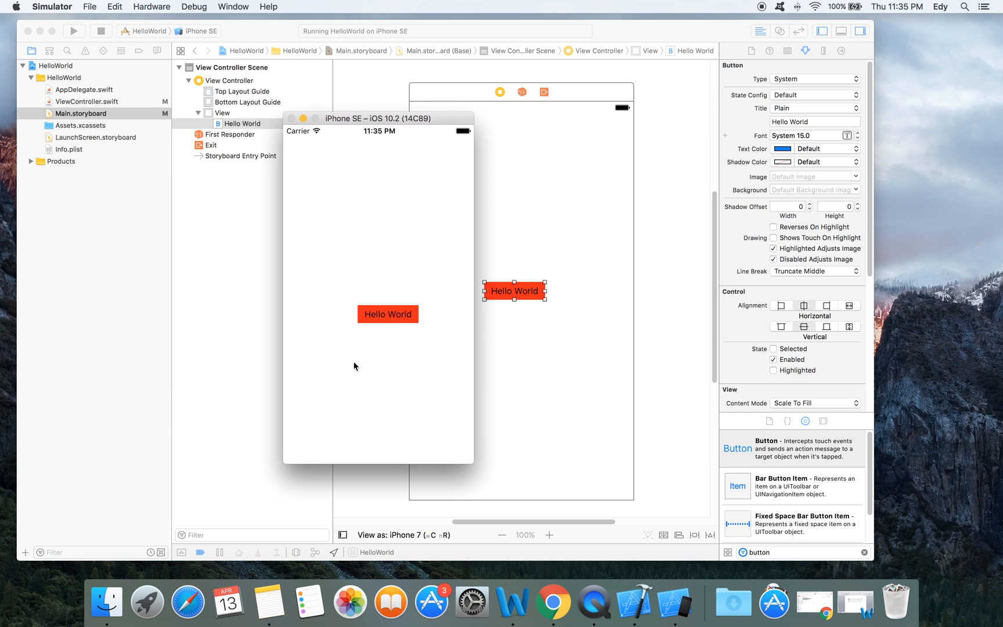
mouse_move(405, 341)
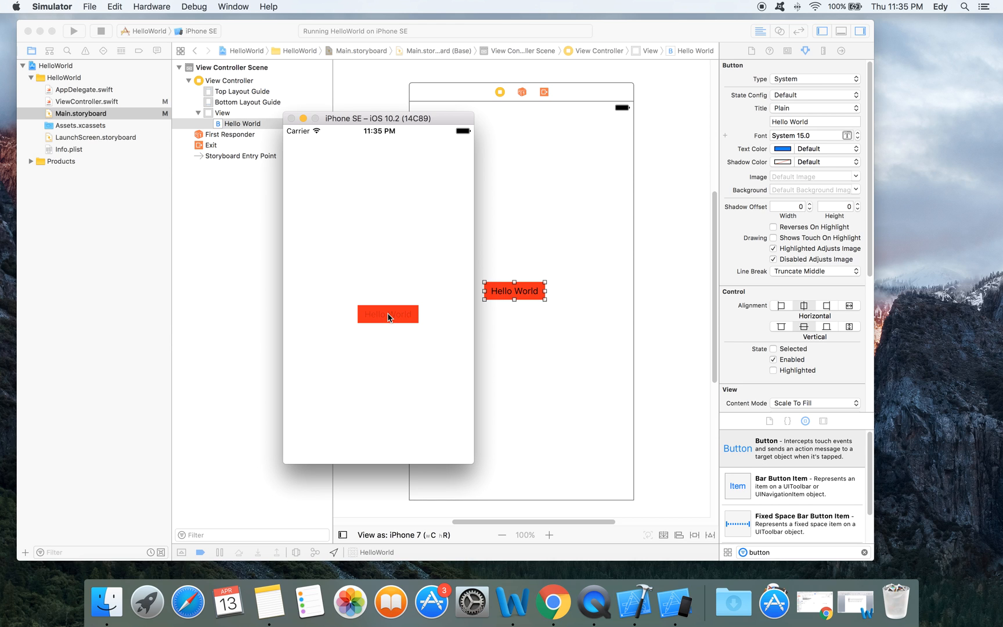
click(387, 315)
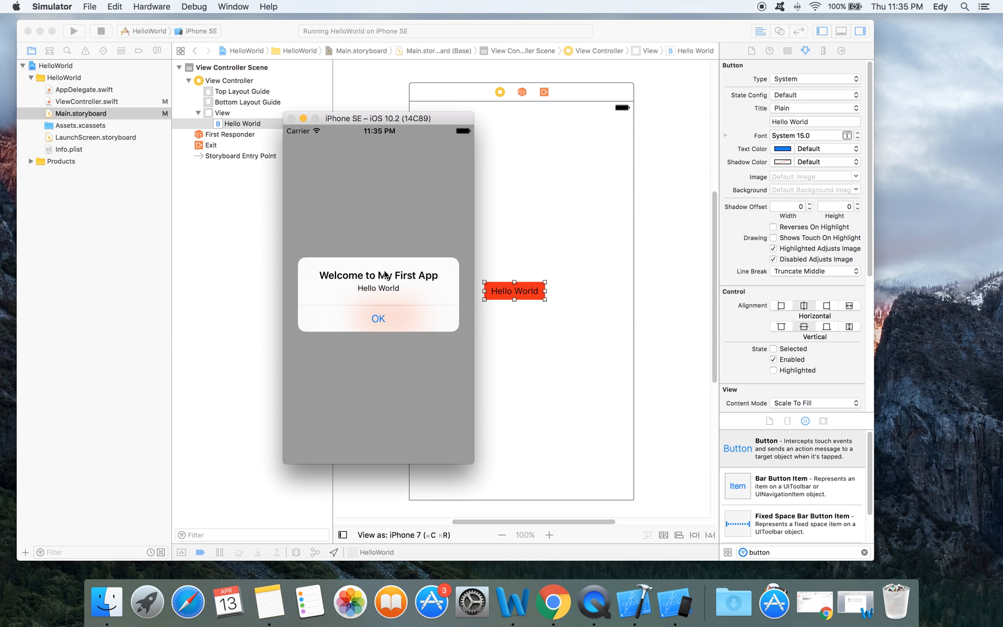
mouse_move(386, 295)
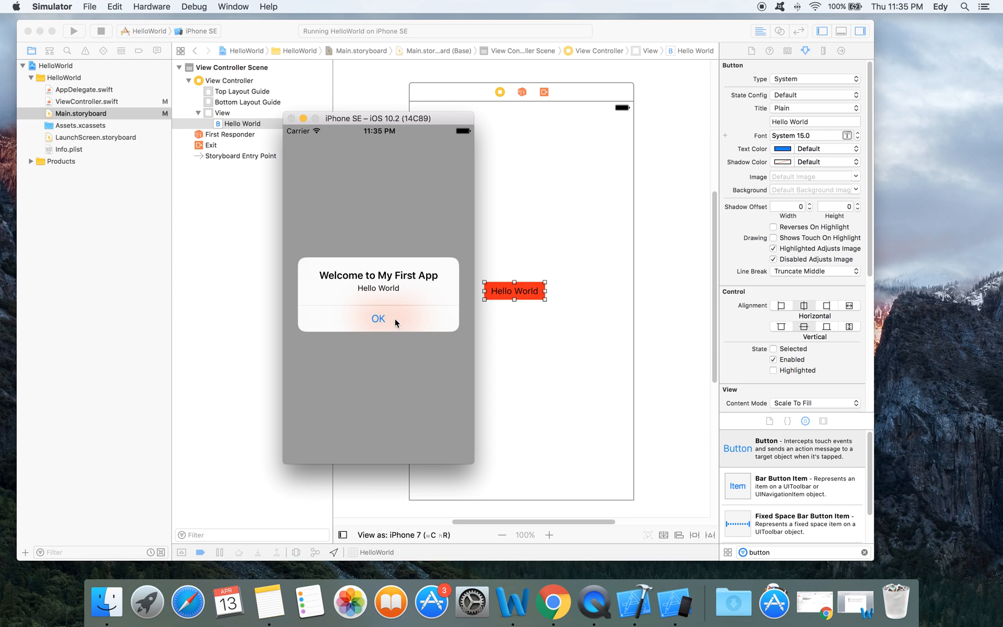
click(379, 318)
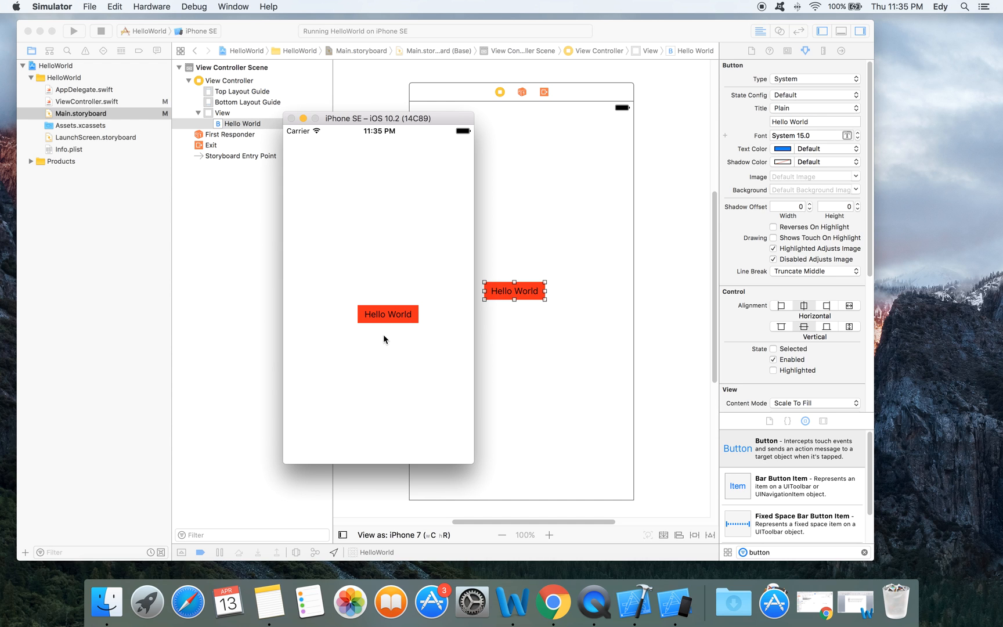
mouse_move(390, 254)
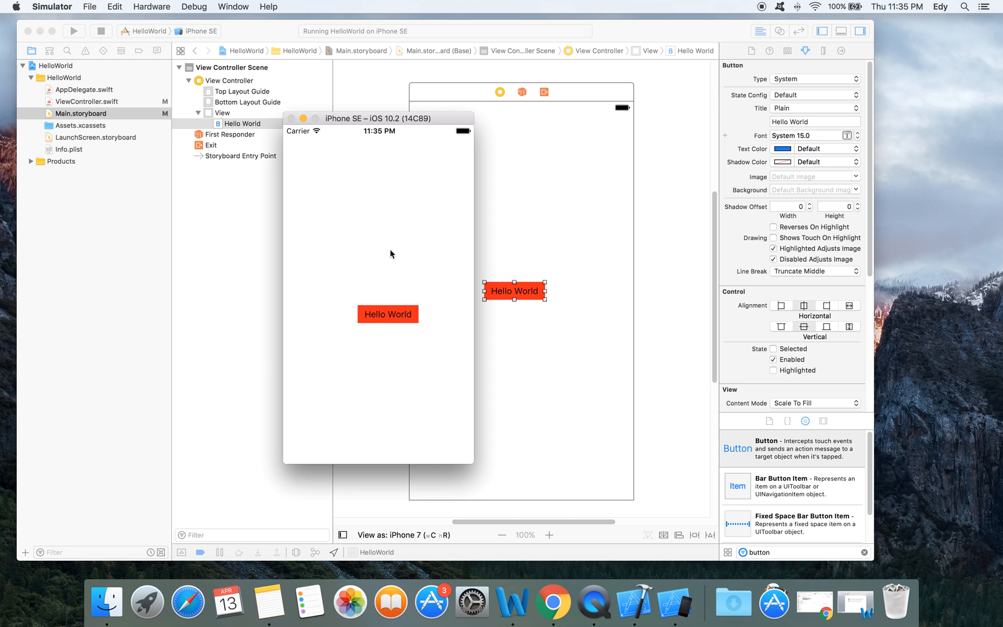
mouse_move(337, 227)
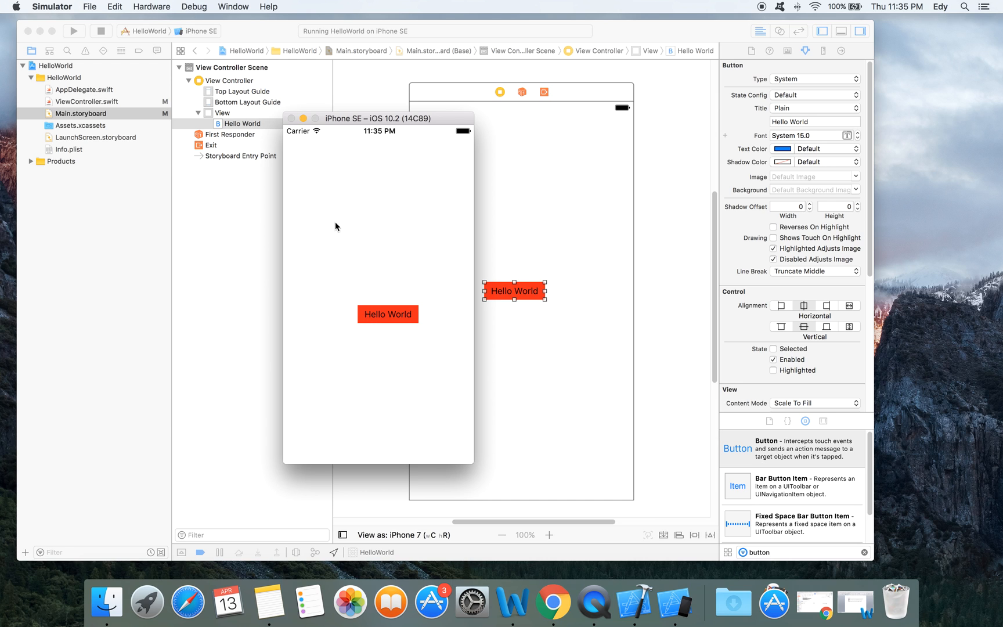
mouse_move(358, 263)
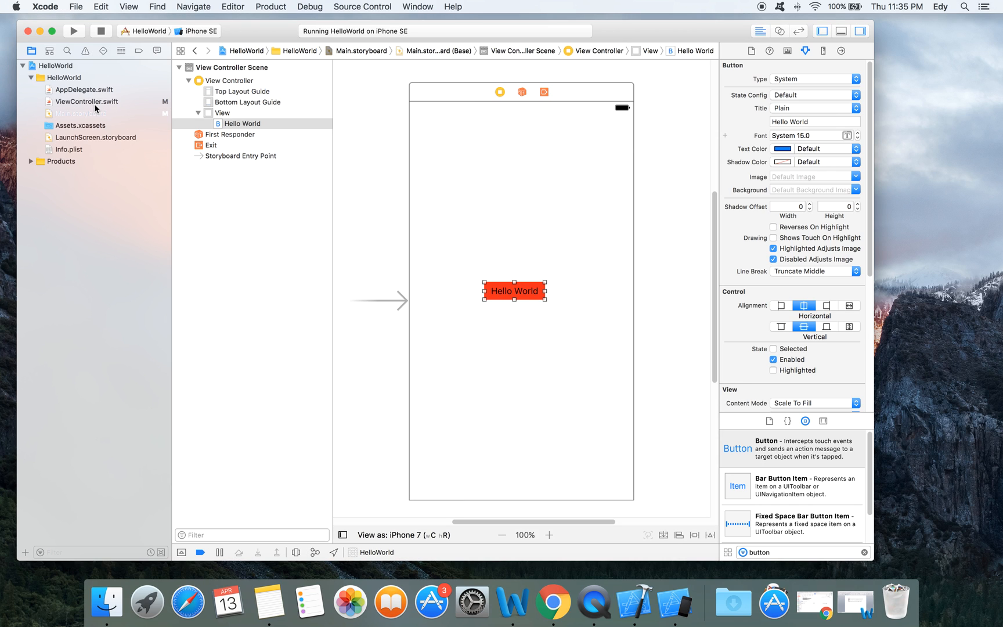
mouse_move(223, 191)
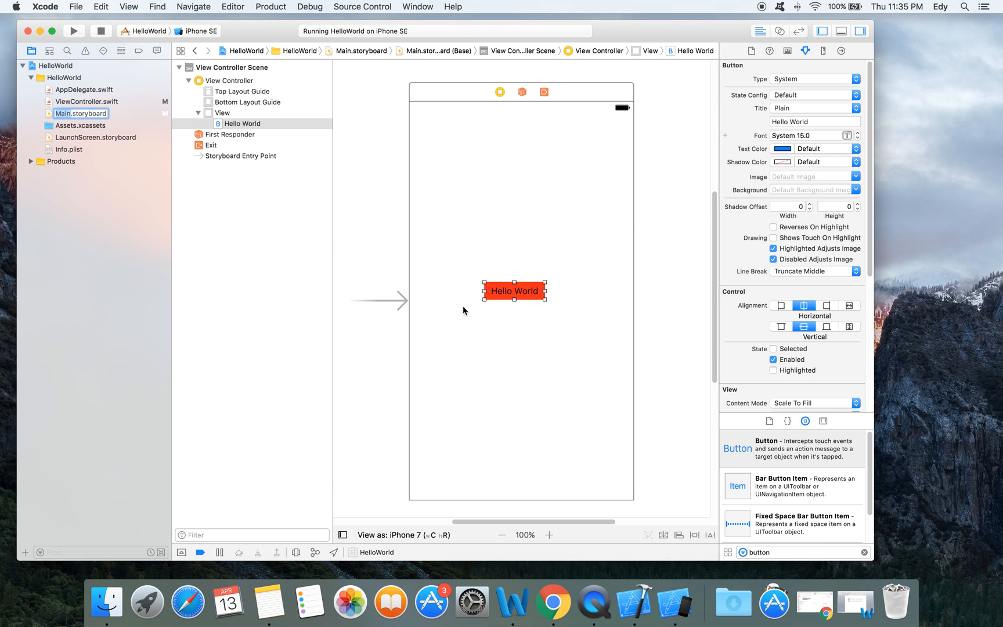
mouse_move(90, 113)
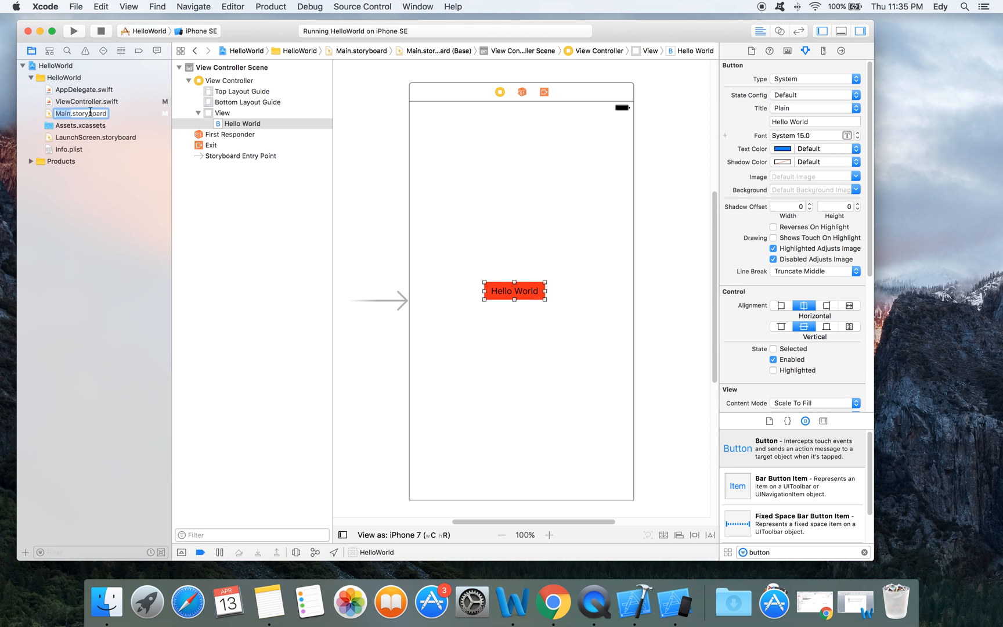